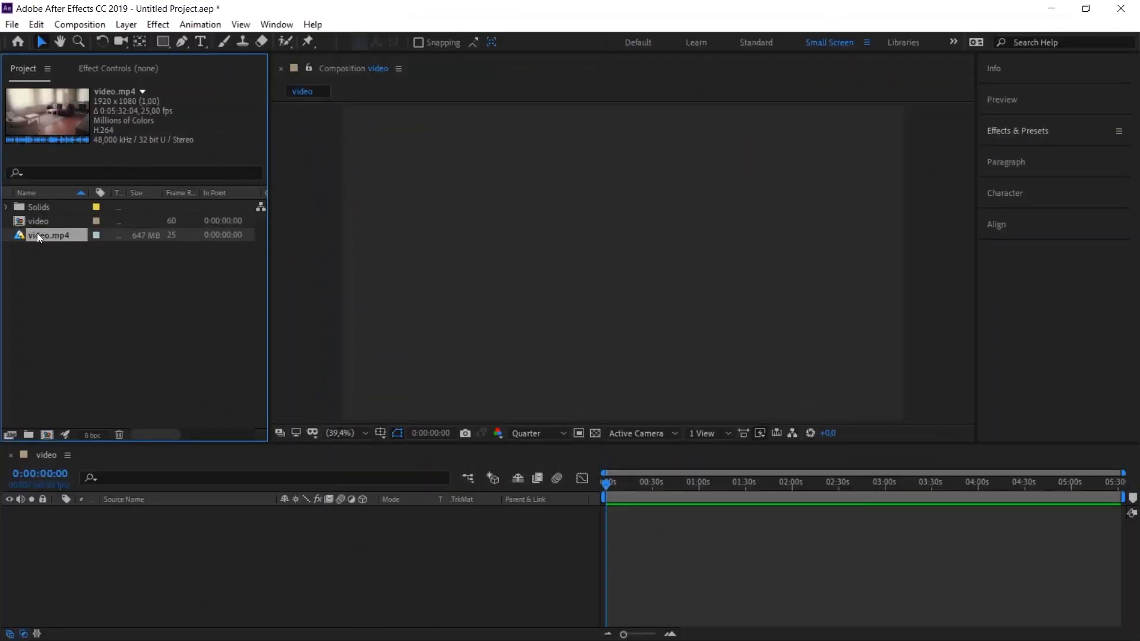
- Open video.mp4 from the Project panel in its own Footage viewer
double_click(50, 235)
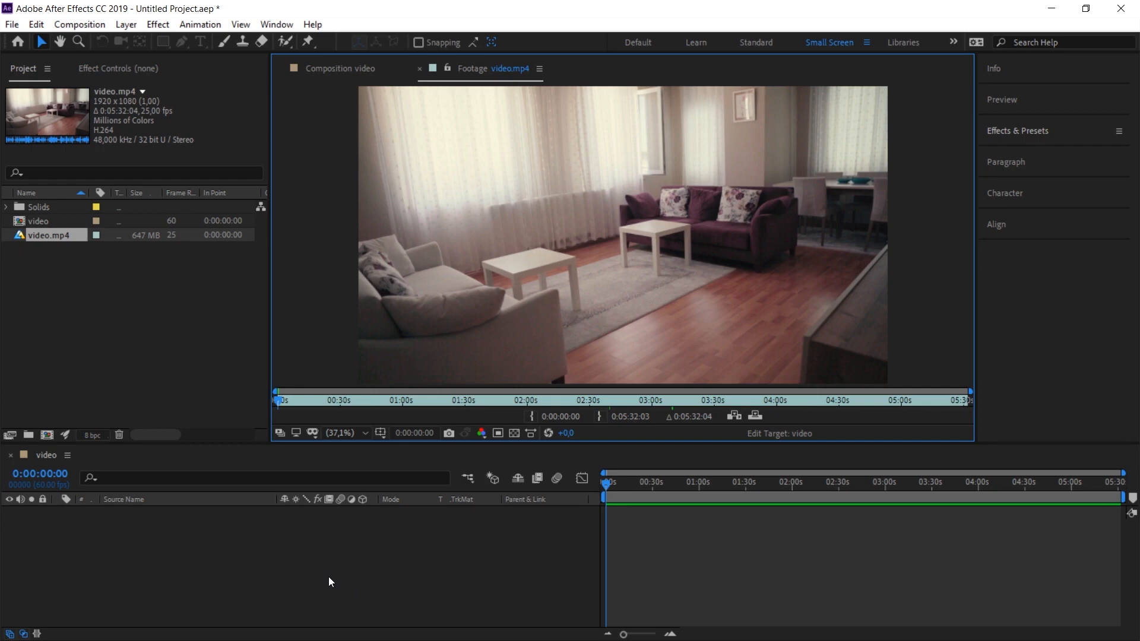
mouse_move(430, 506)
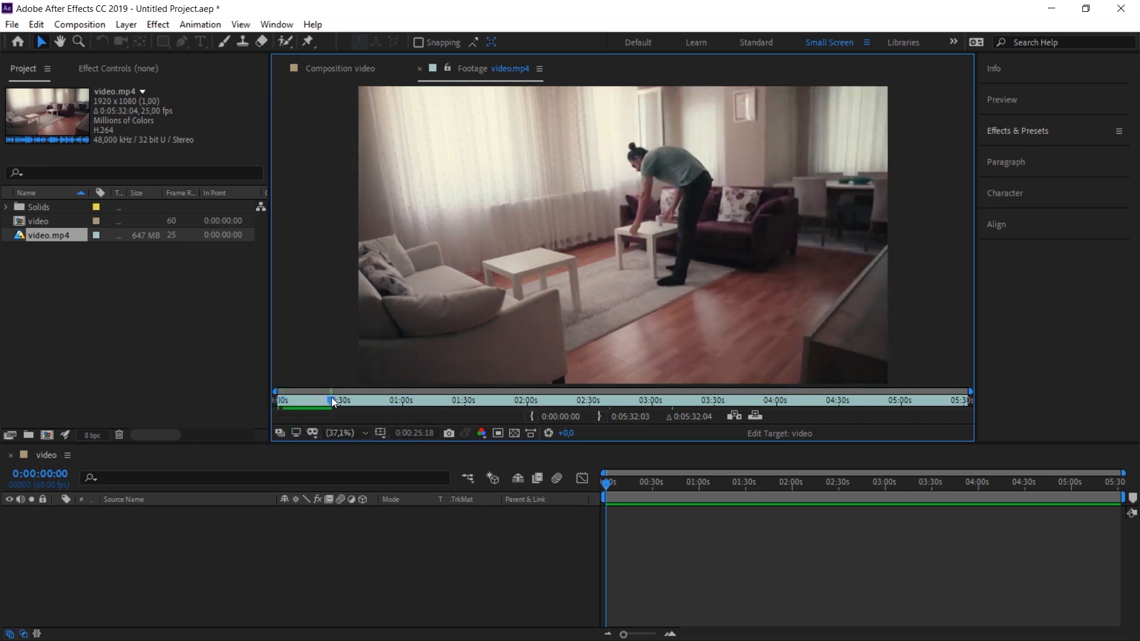
- Scrub video.mp4 to the man reading on the sofa, around 0:00:56:11
left_click_drag(331, 399, 351, 400)
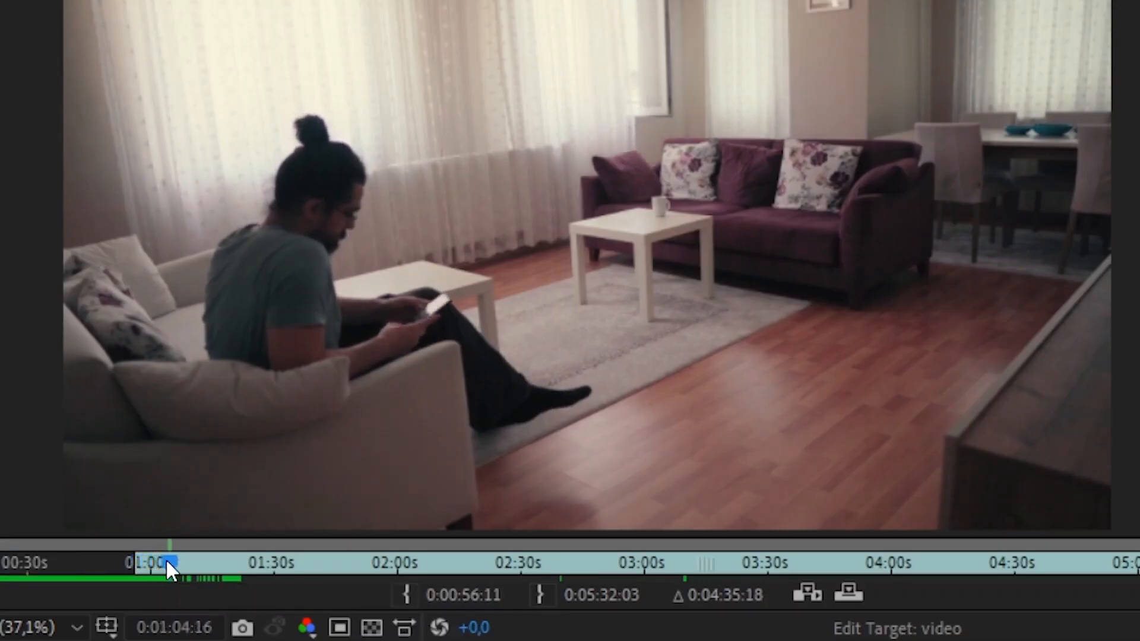
left_click_drag(169, 566, 202, 566)
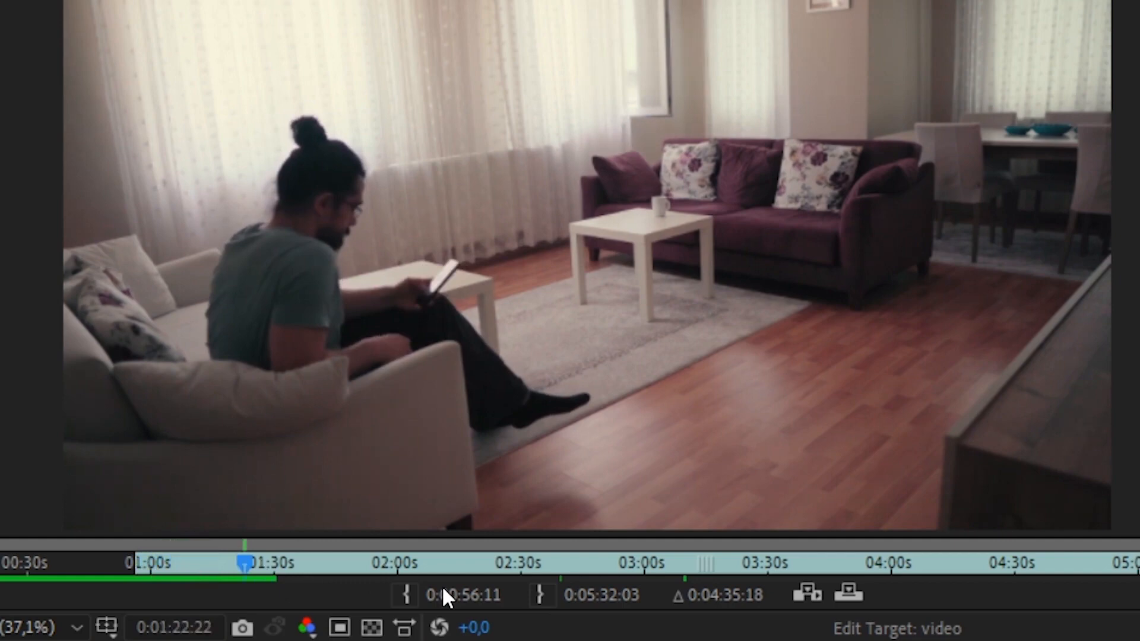
mouse_move(557, 615)
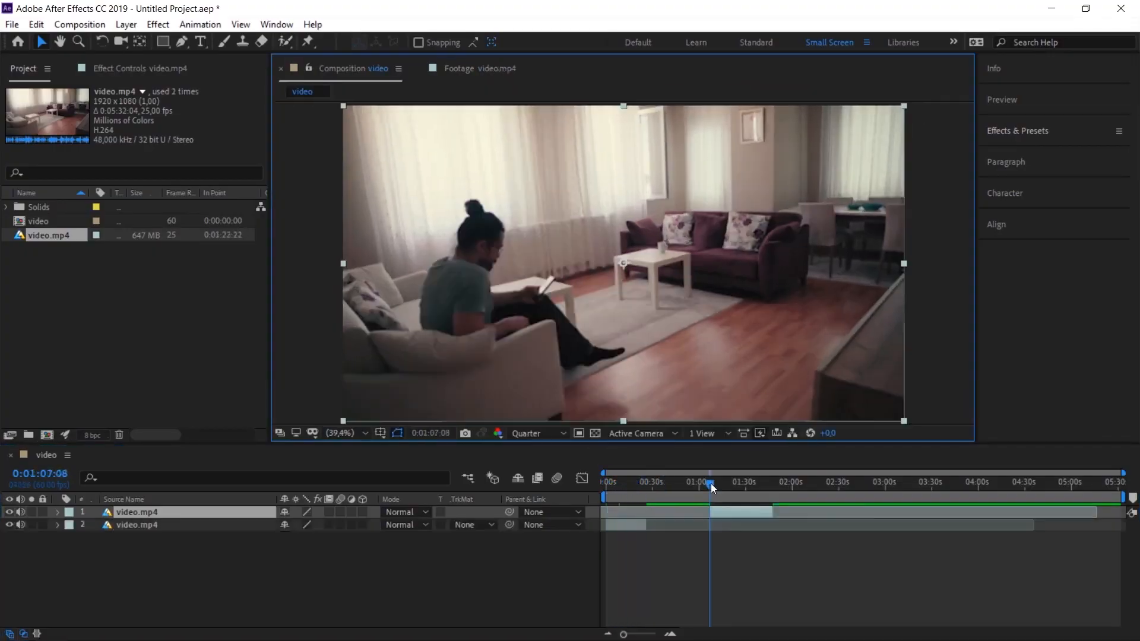
- Zoom the timeline to the first minute and line the playhead up with the shortest clip
left_click(492, 68)
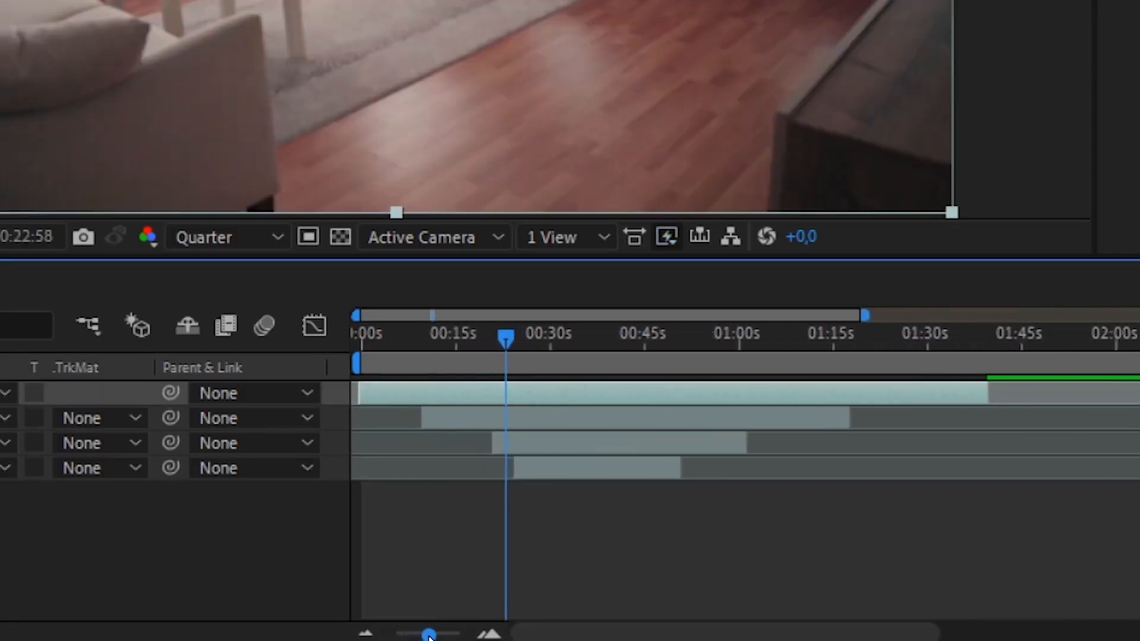
left_click_drag(433, 634, 433, 634)
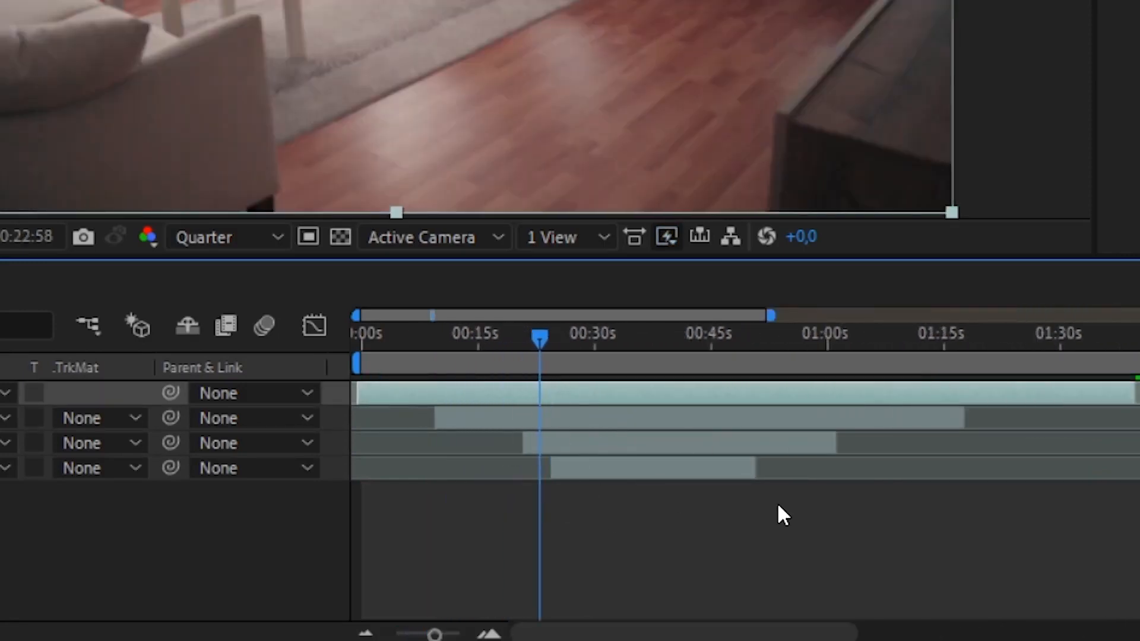
left_click_drag(541, 337, 551, 337)
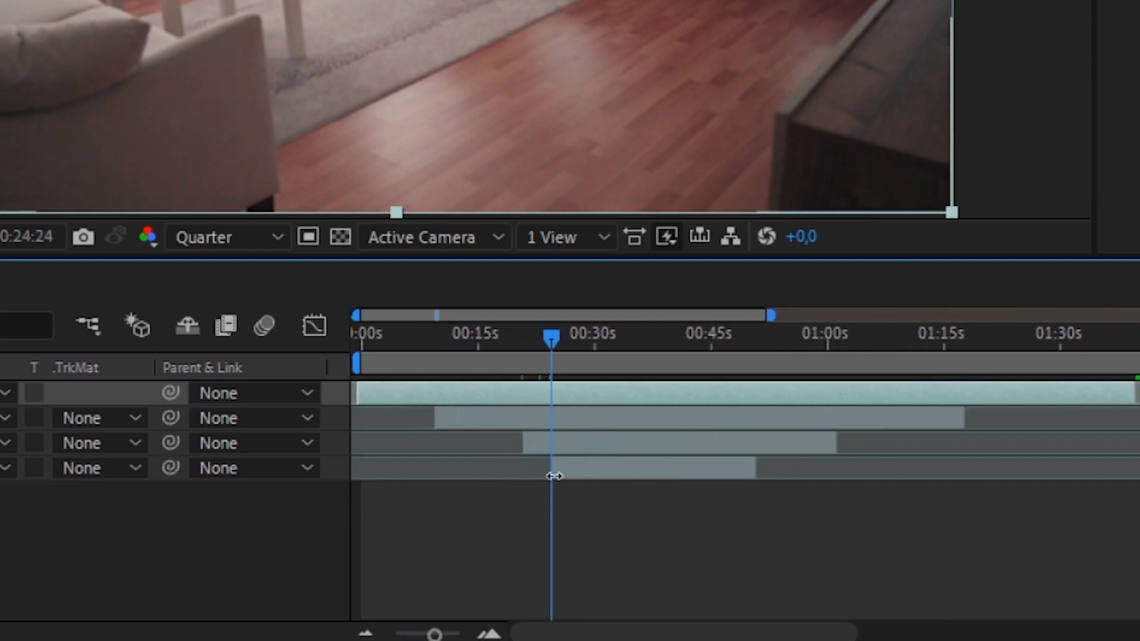
mouse_move(523, 446)
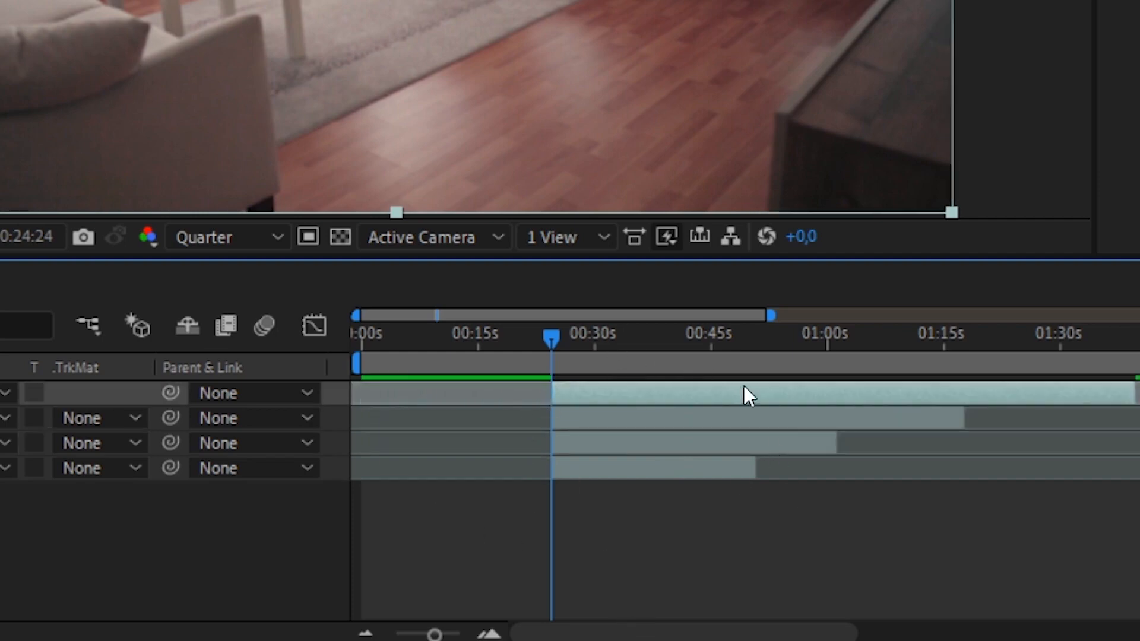
mouse_move(743, 369)
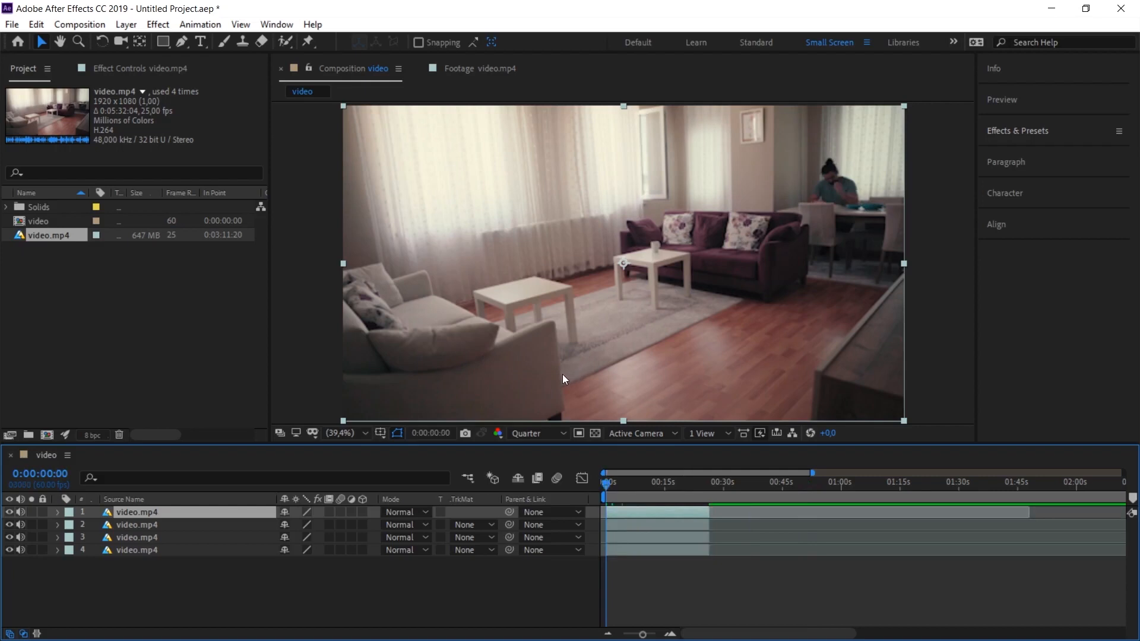
mouse_move(560, 378)
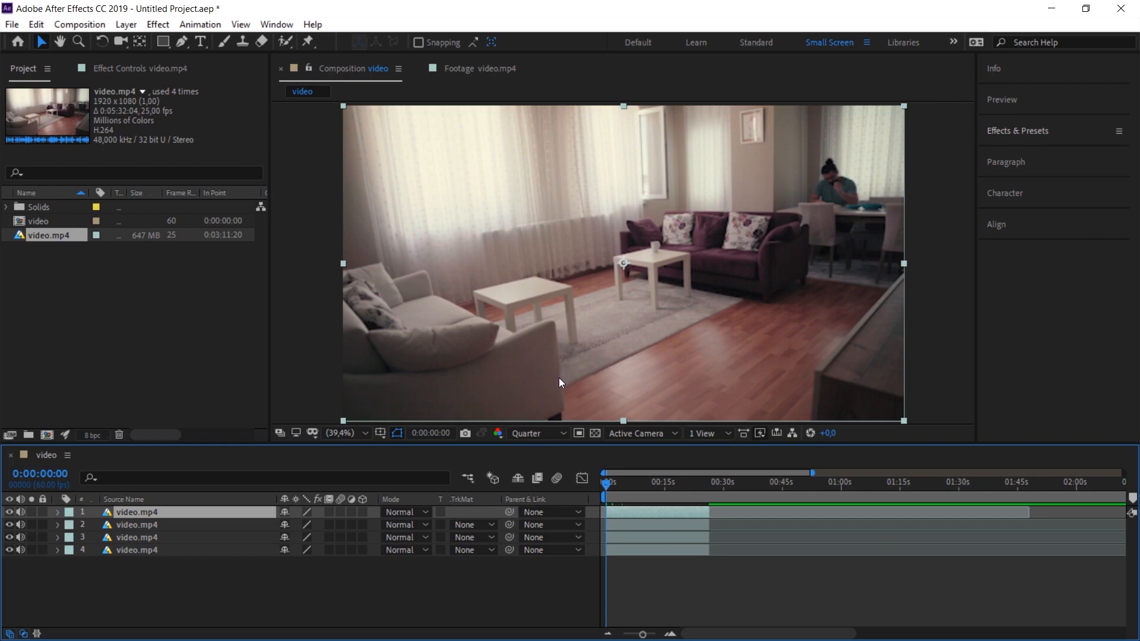
mouse_move(349, 590)
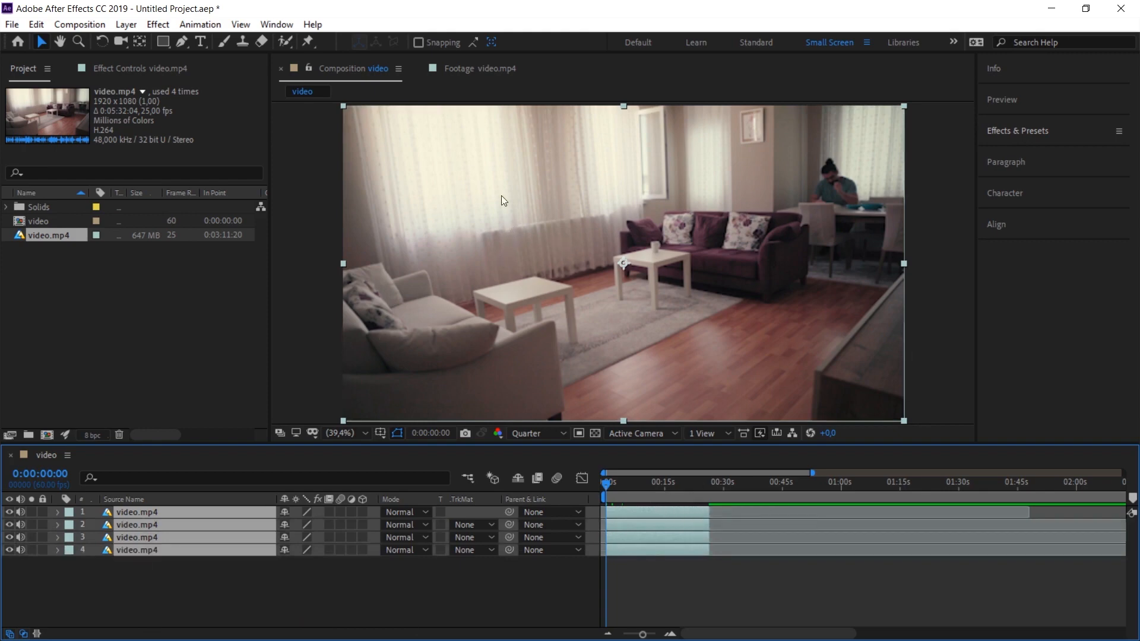
mouse_move(791, 179)
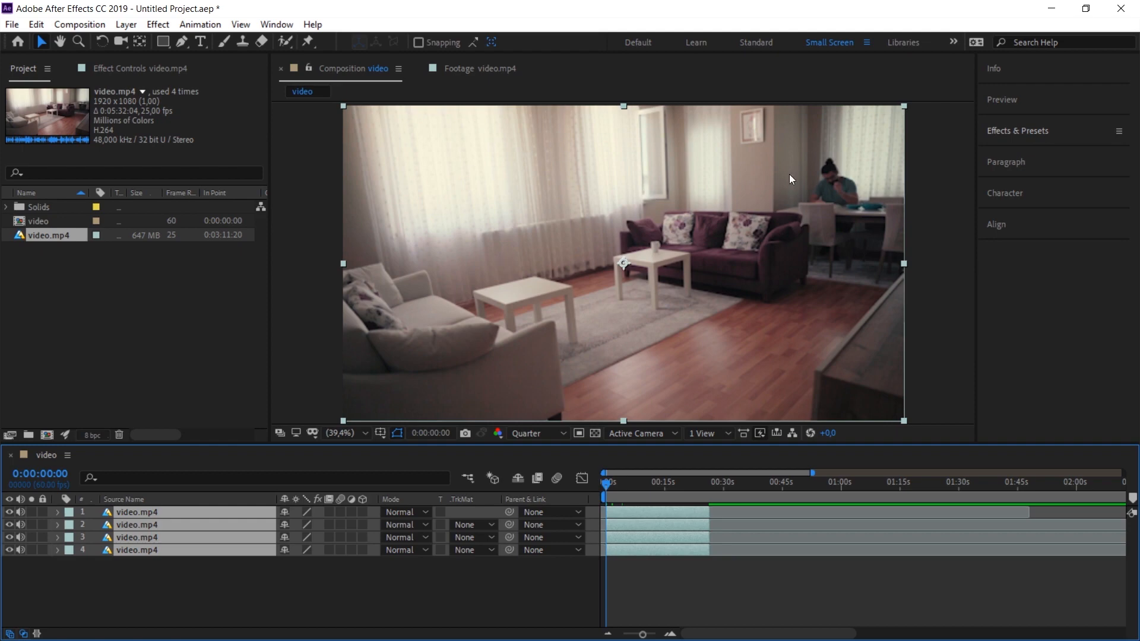
mouse_move(791, 158)
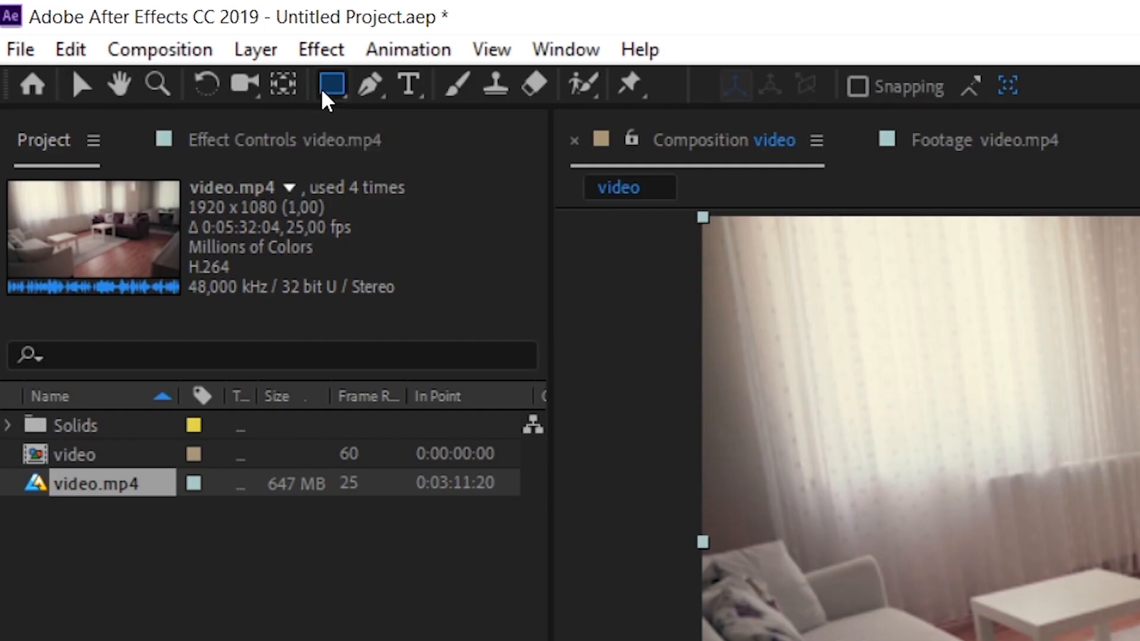
- Pick the mask and shape drawing tool from the toolbar
left_click(332, 85)
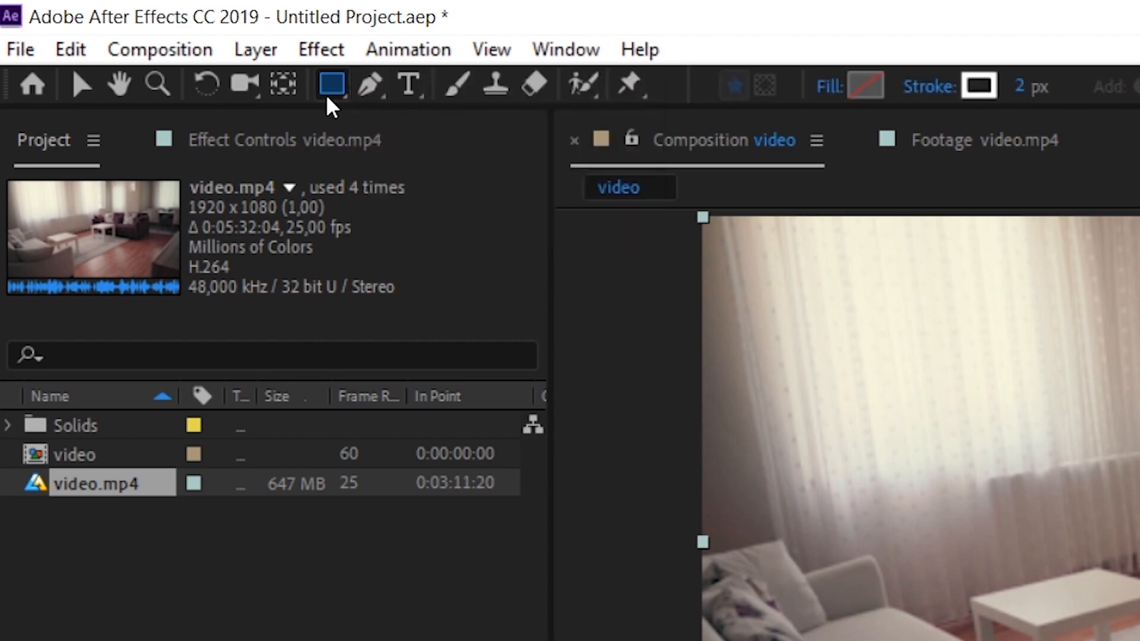
mouse_move(370, 85)
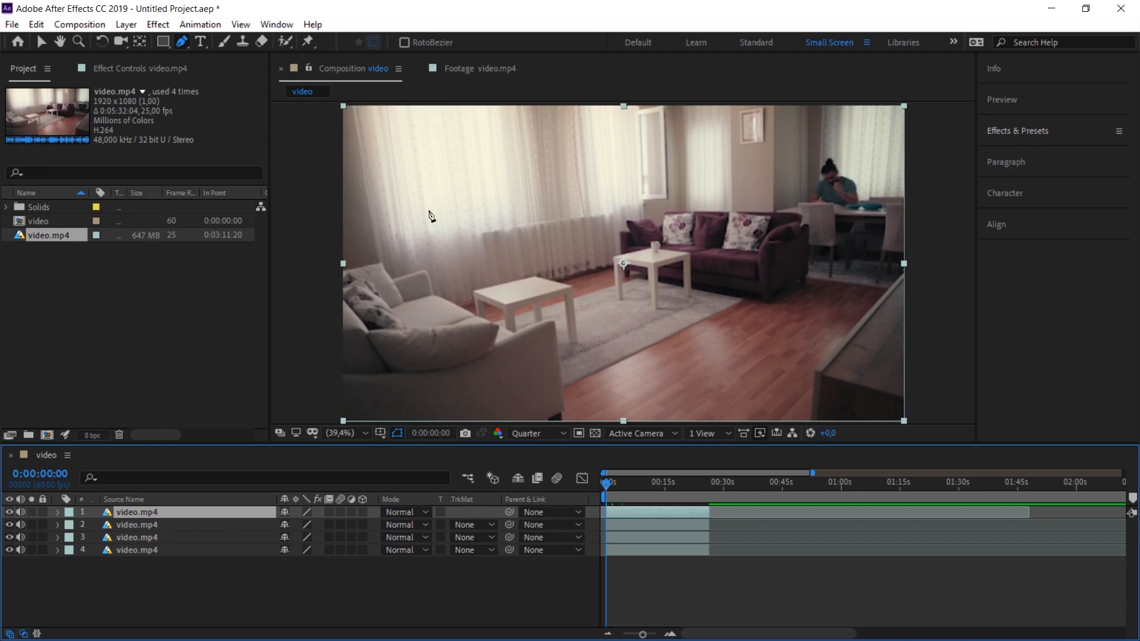
mouse_move(934, 156)
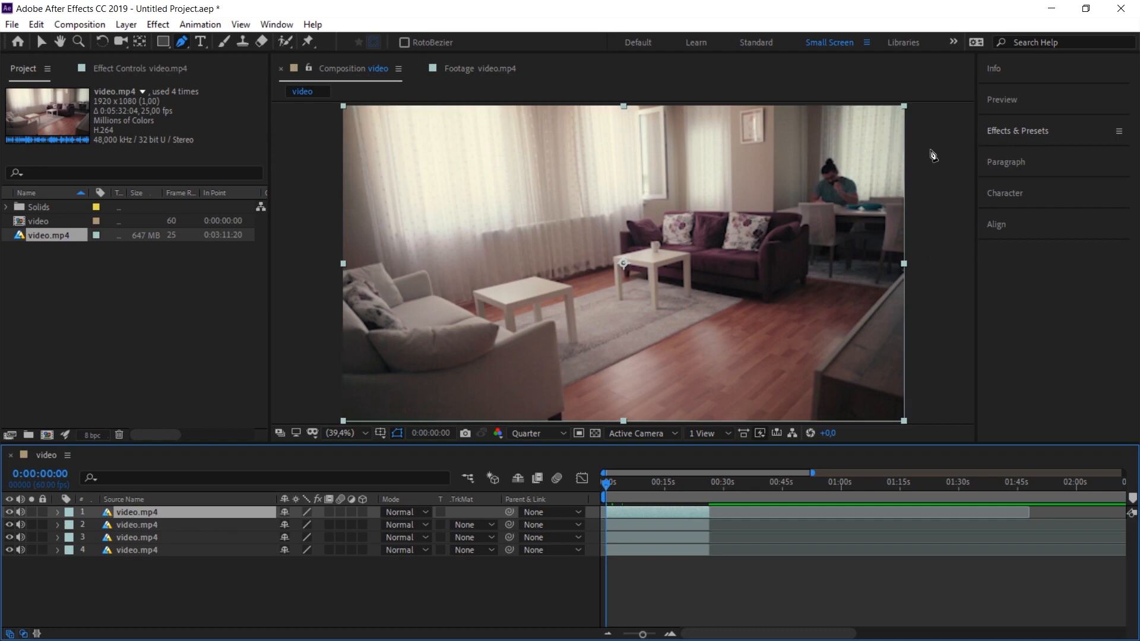
mouse_move(898, 328)
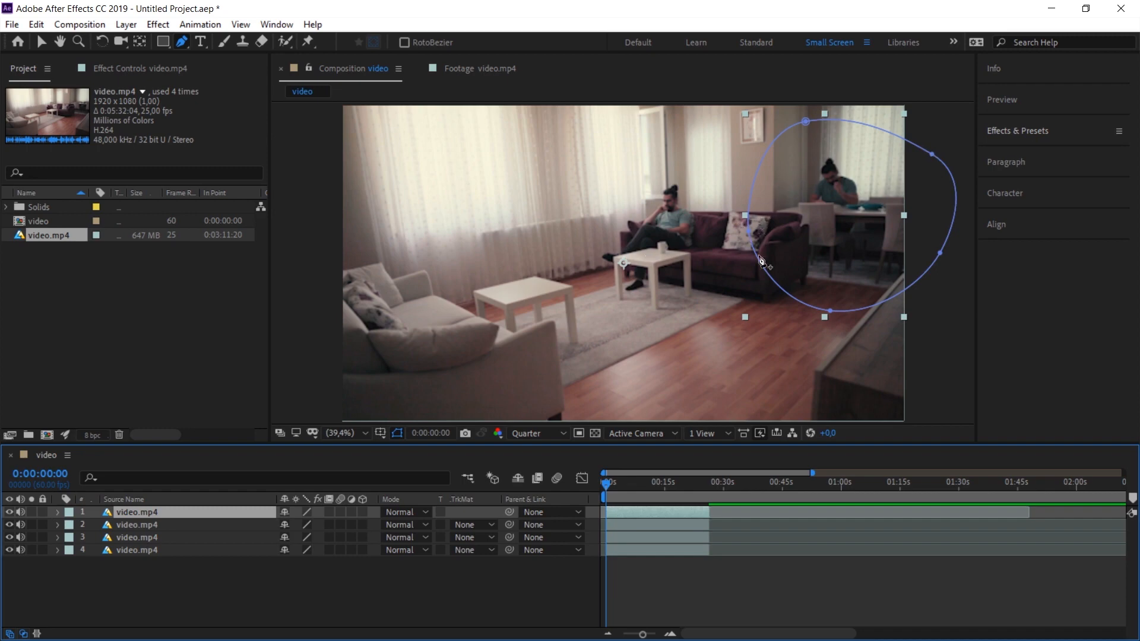
mouse_move(777, 229)
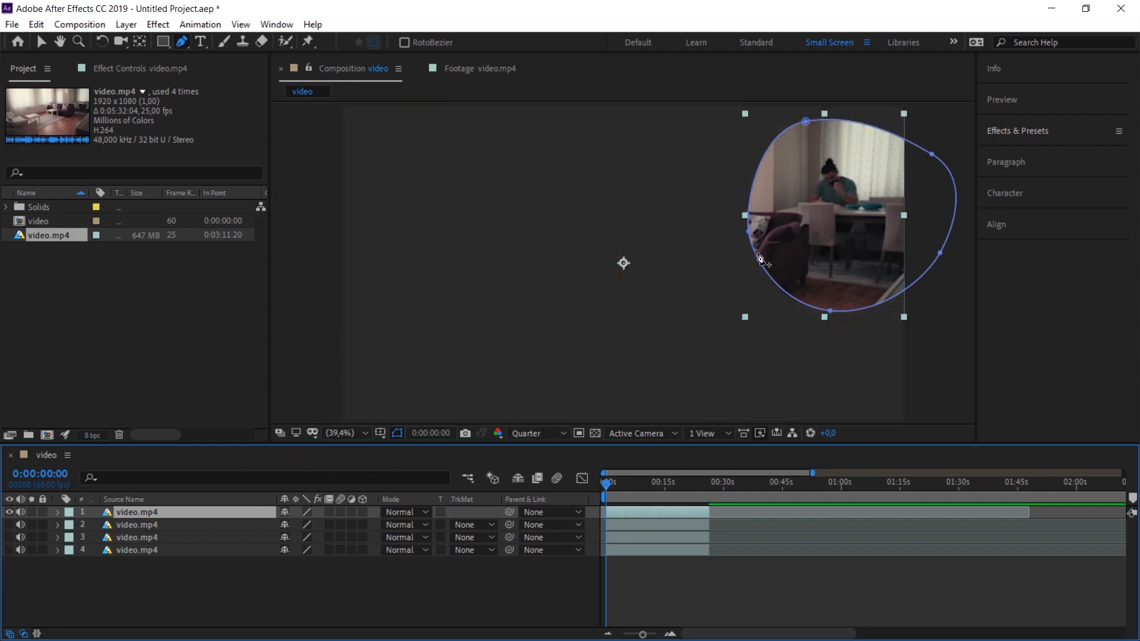
mouse_move(544, 324)
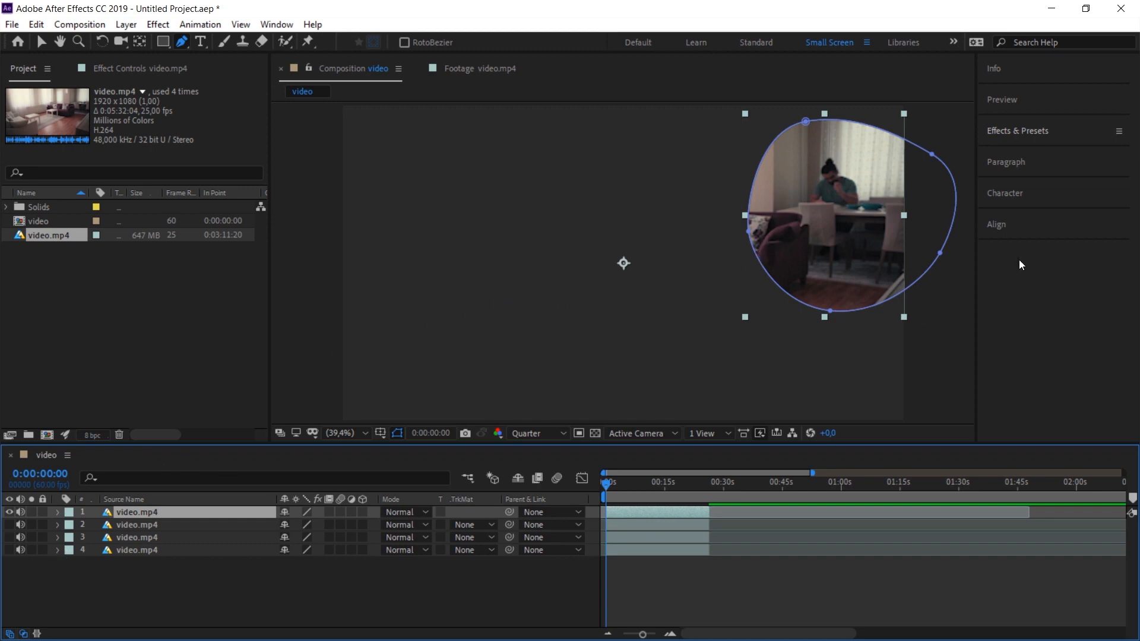
mouse_move(384, 434)
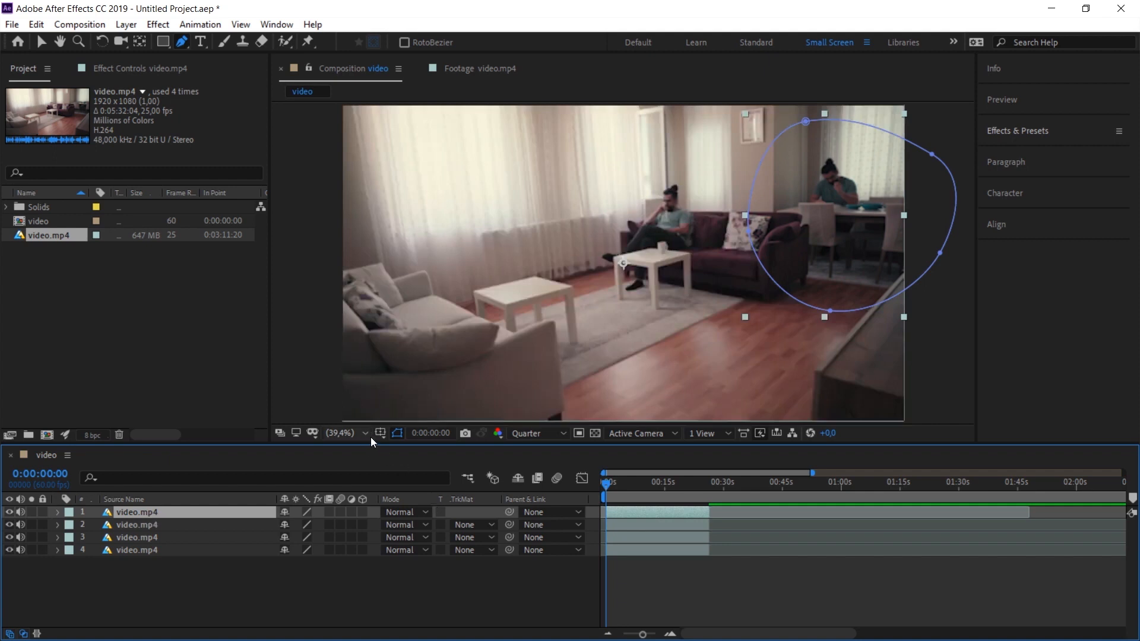
- View the composition at 100% and feather the top layer's Mask 1 to 93 pixels
left_click(342, 433)
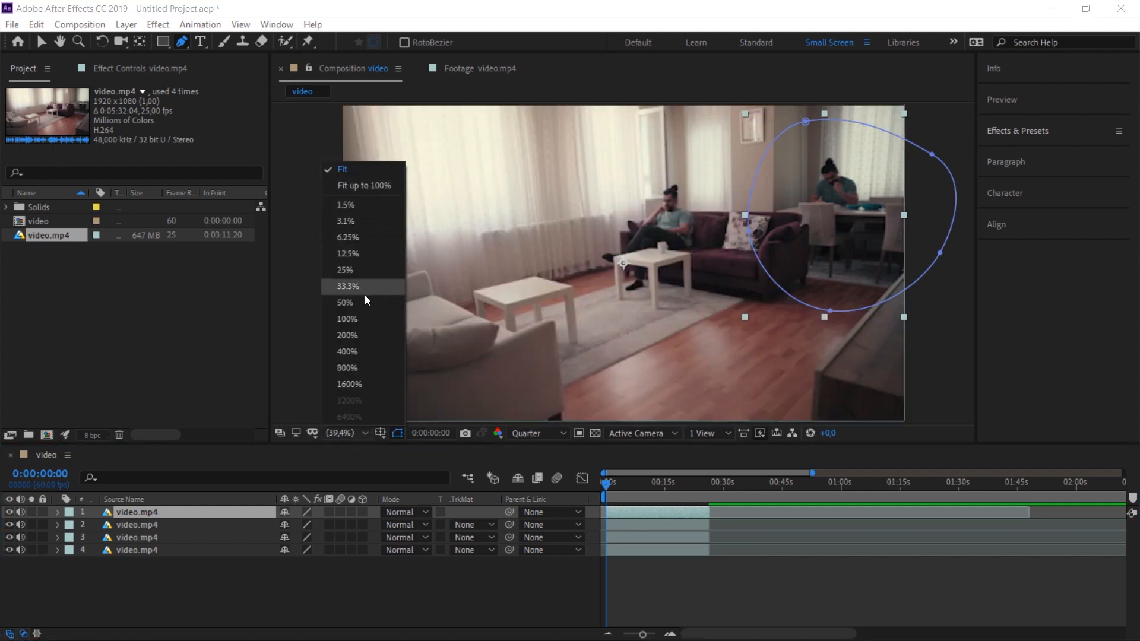
left_click(347, 319)
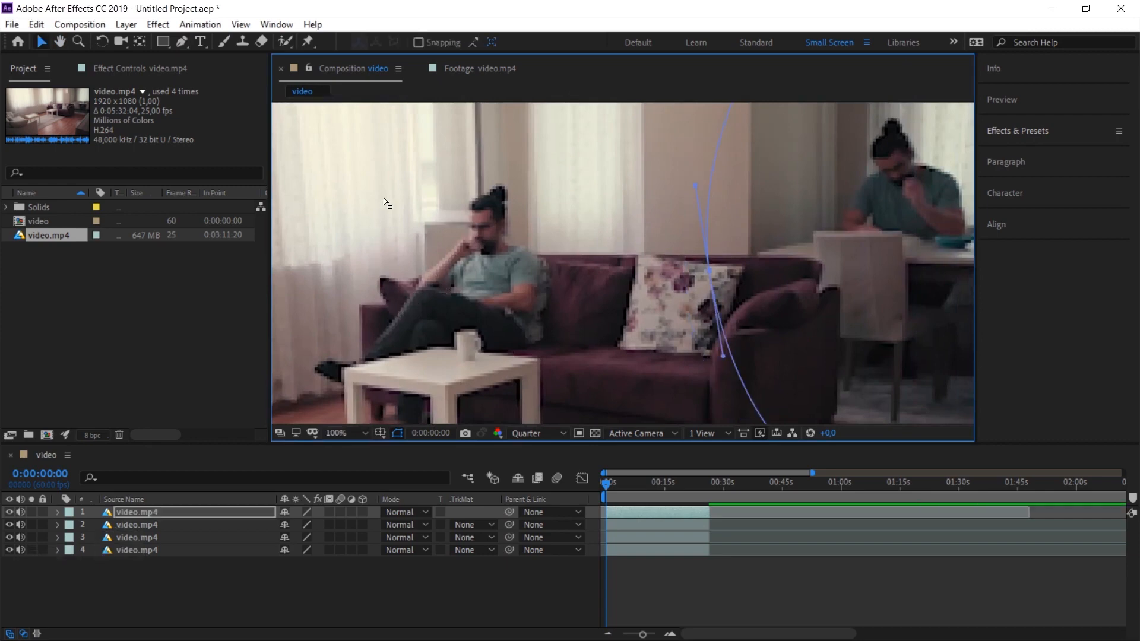
mouse_move(627, 368)
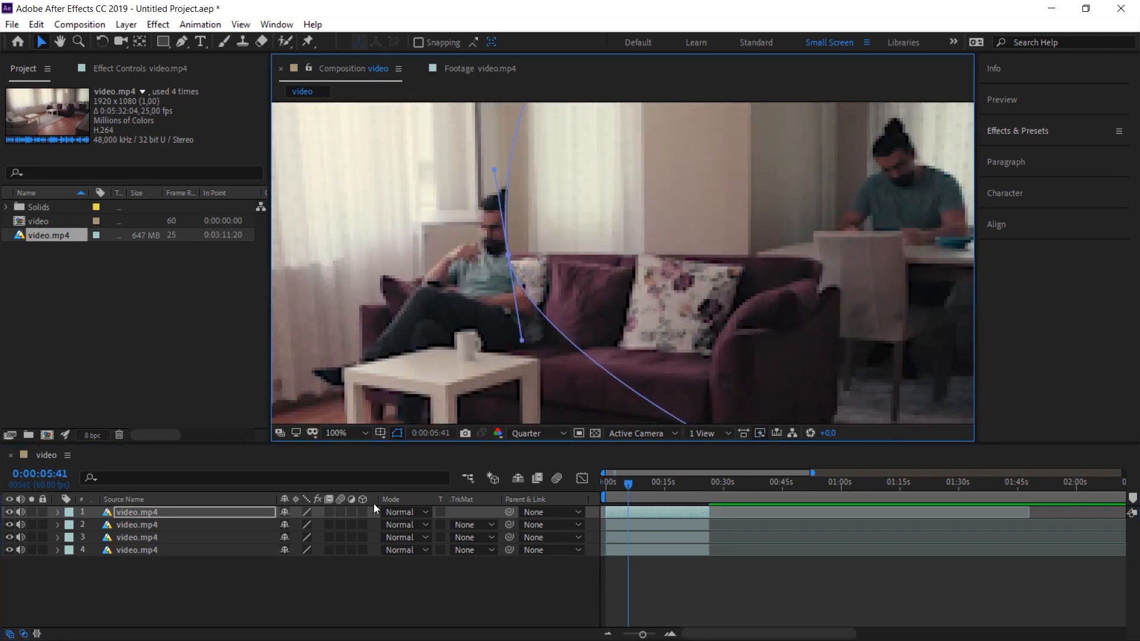
mouse_move(698, 237)
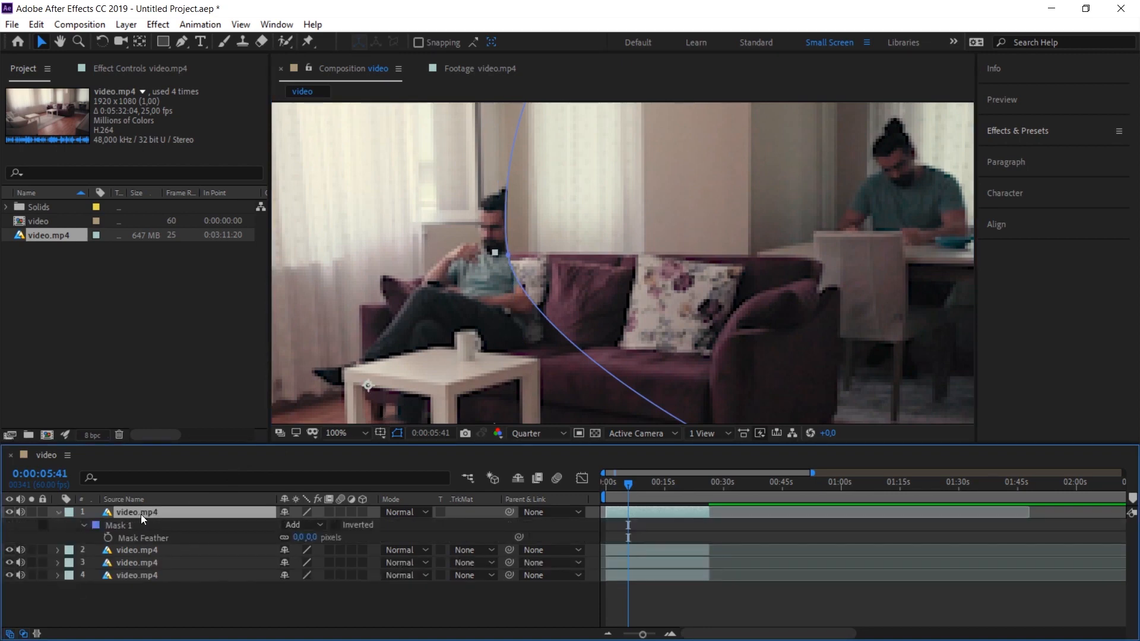
mouse_move(309, 542)
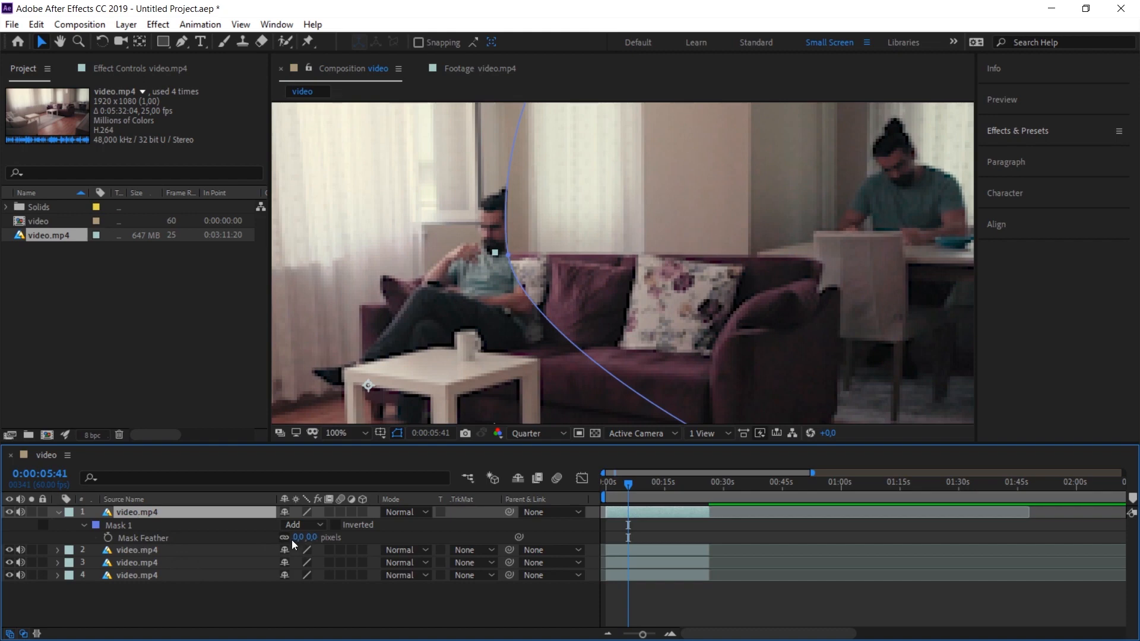
left_click_drag(305, 537, 328, 537)
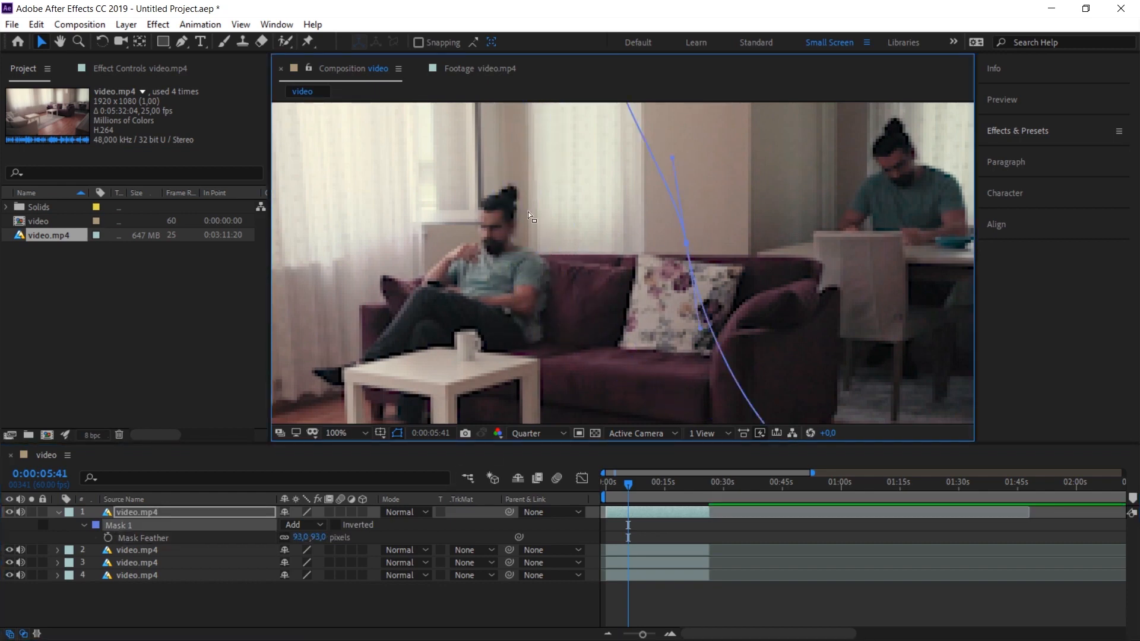
mouse_move(686, 310)
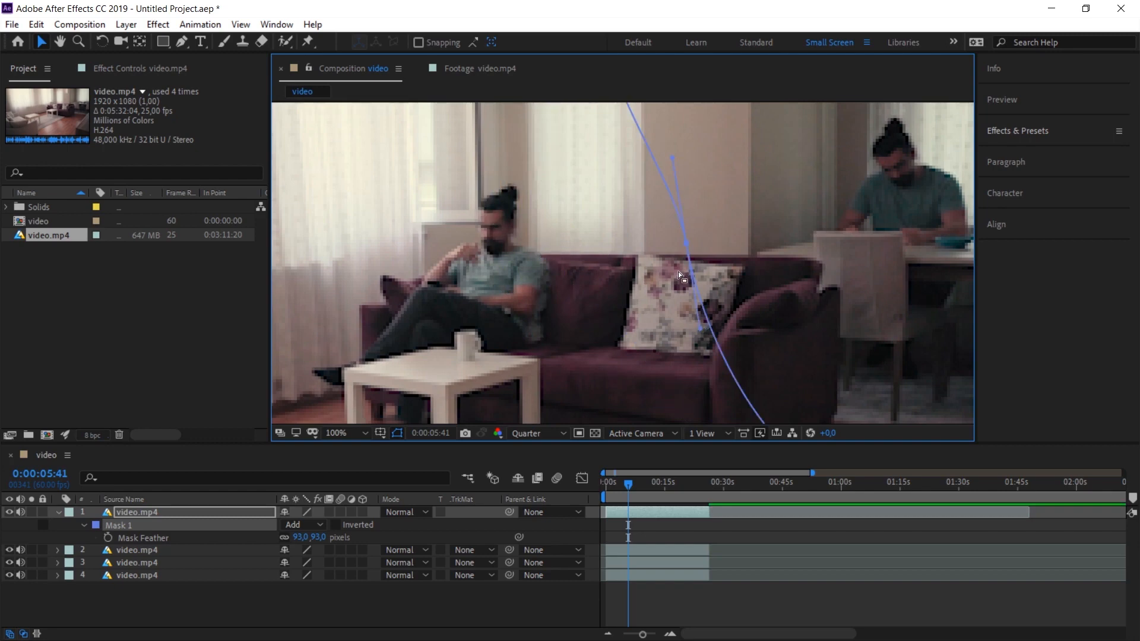
mouse_move(687, 278)
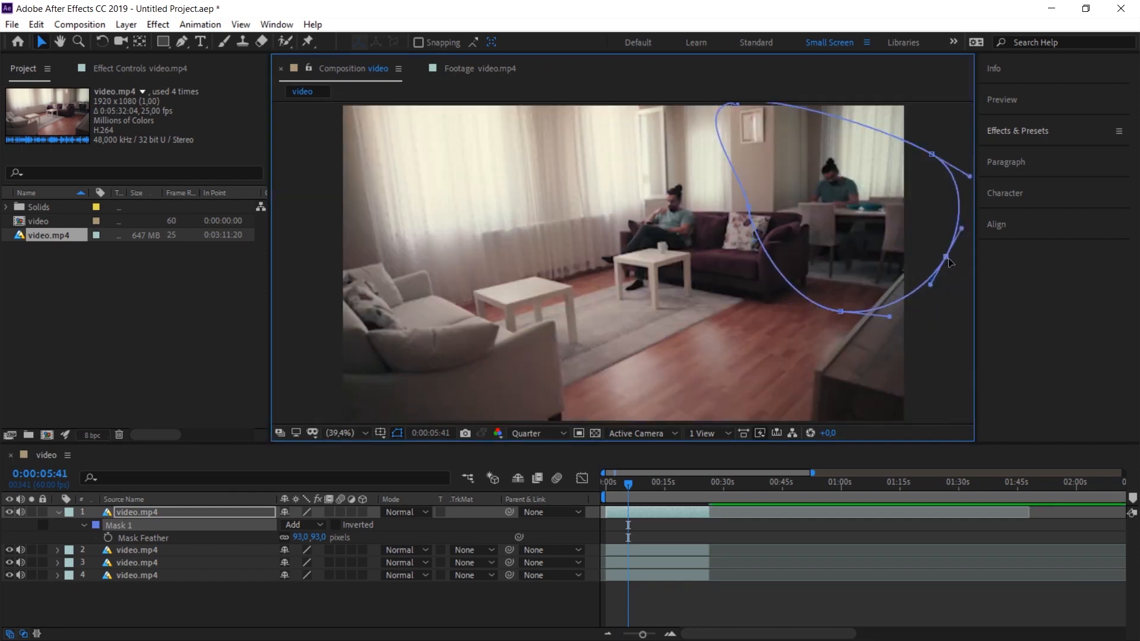
- Drag Mask 1's path into a rounder curve around the man at the dining table
left_click_drag(951, 264, 739, 107)
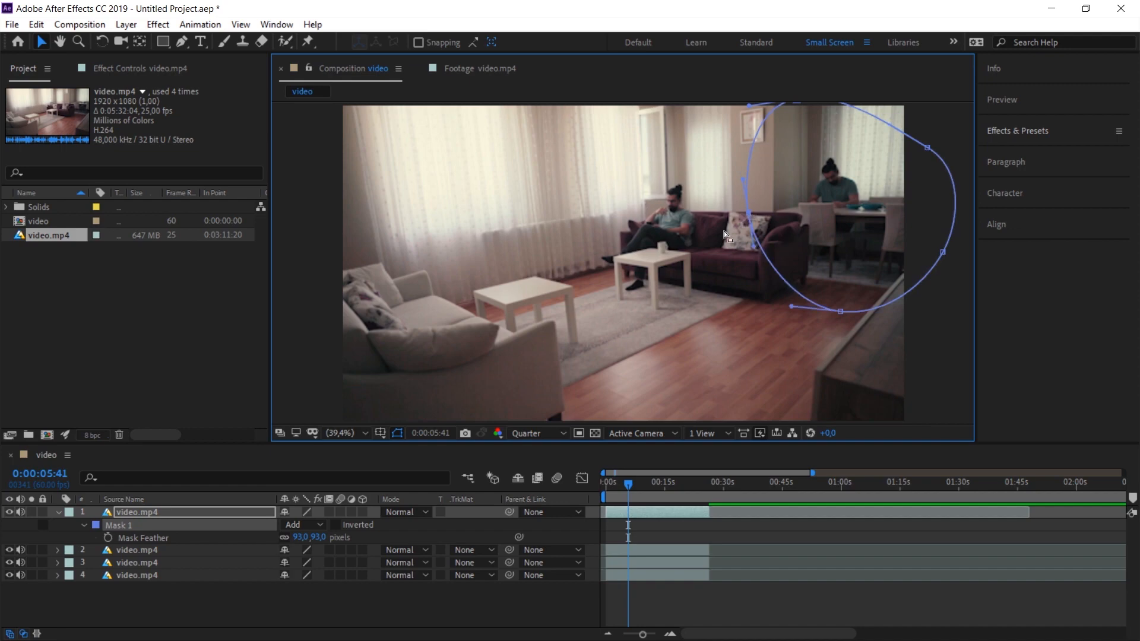
mouse_move(656, 308)
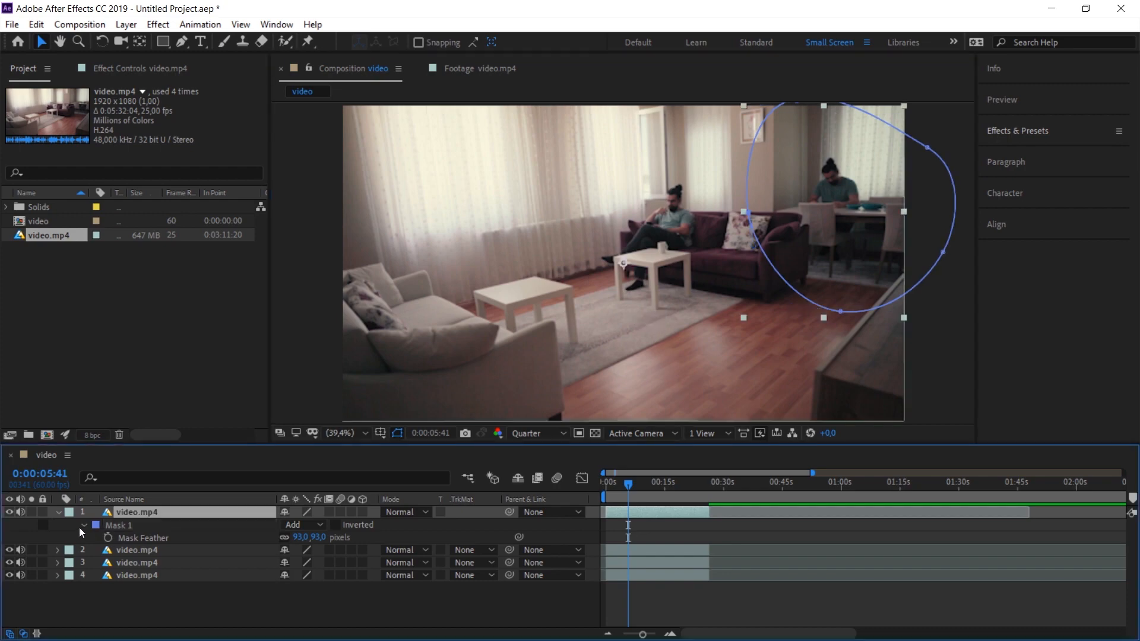
left_click(57, 512)
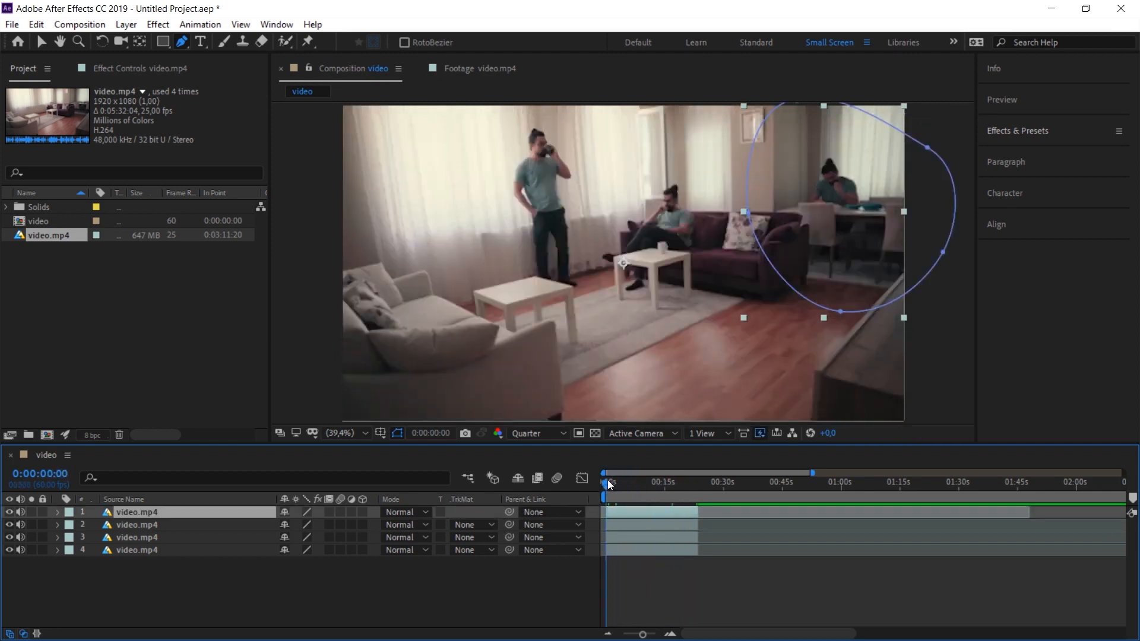
left_click_drag(607, 483, 619, 483)
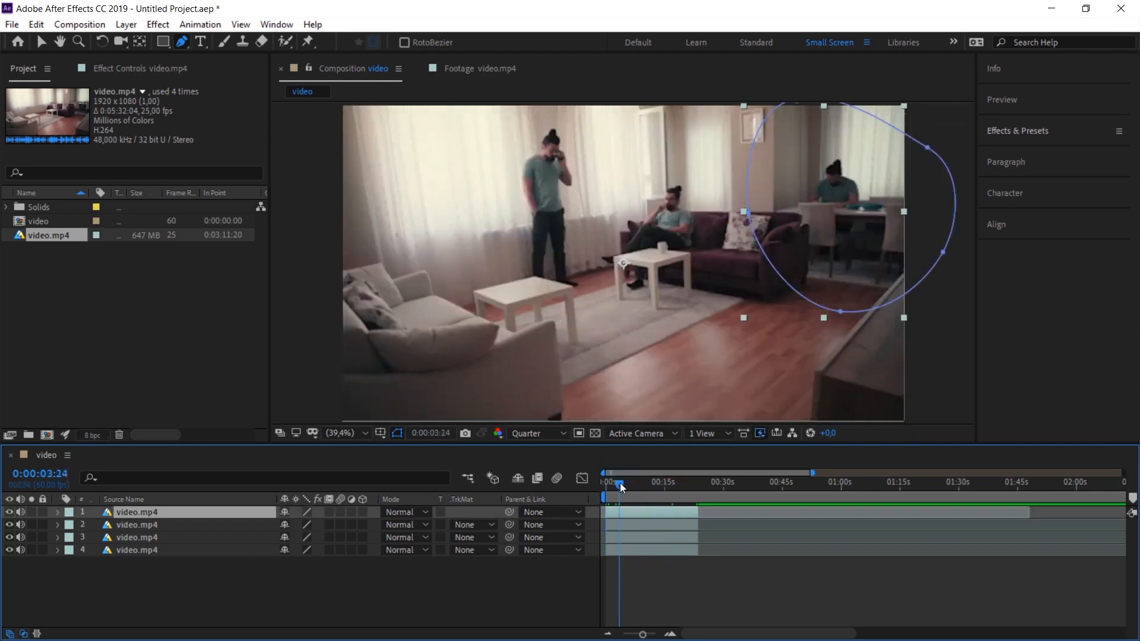
left_click(638, 482)
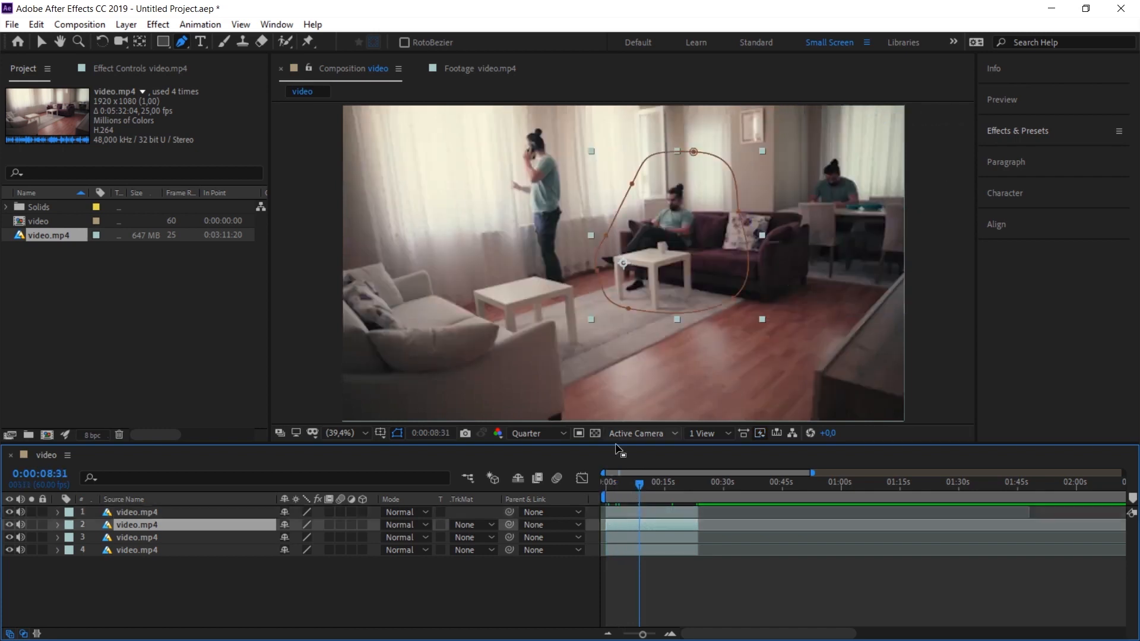
left_click(691, 484)
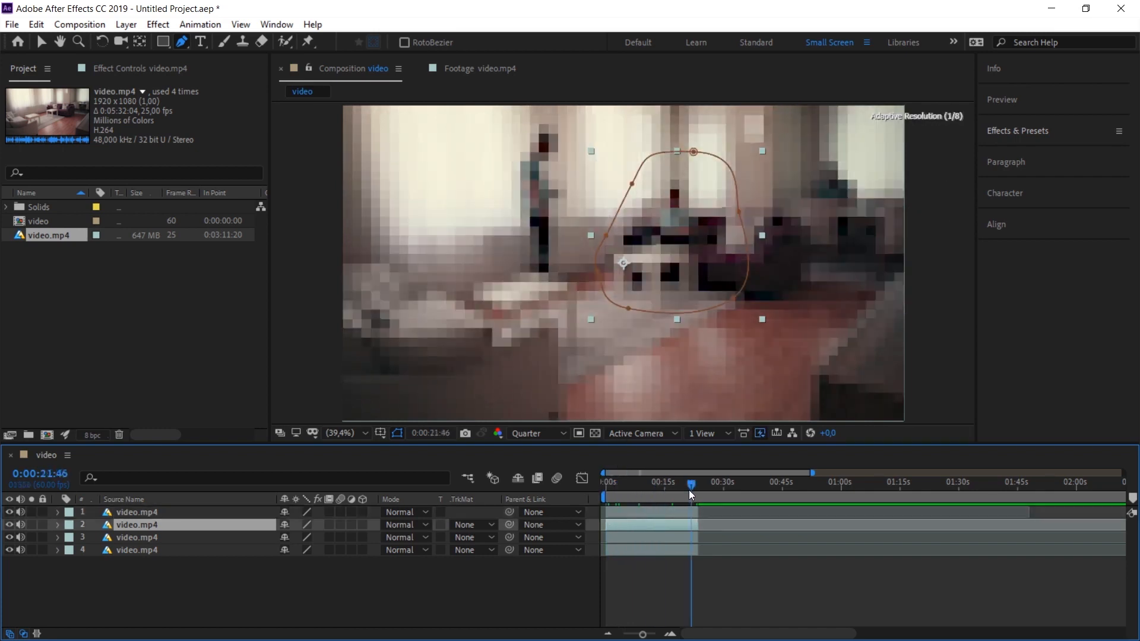
left_click_drag(691, 483, 664, 483)
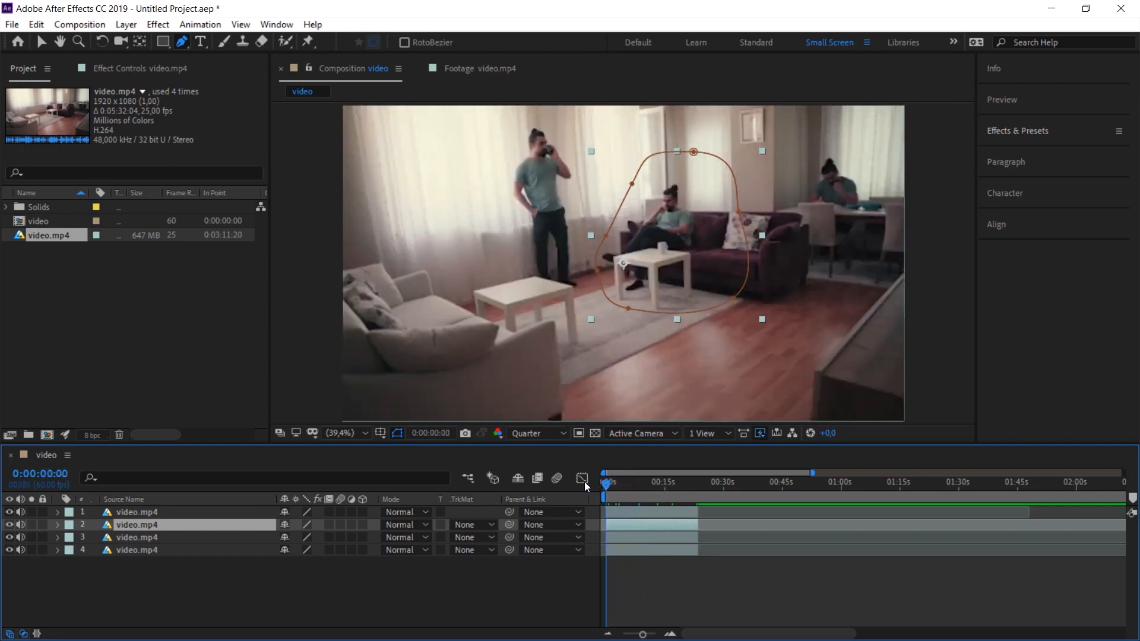
- Select the third video.mp4 layer to mask the man standing by the window
left_click(653, 482)
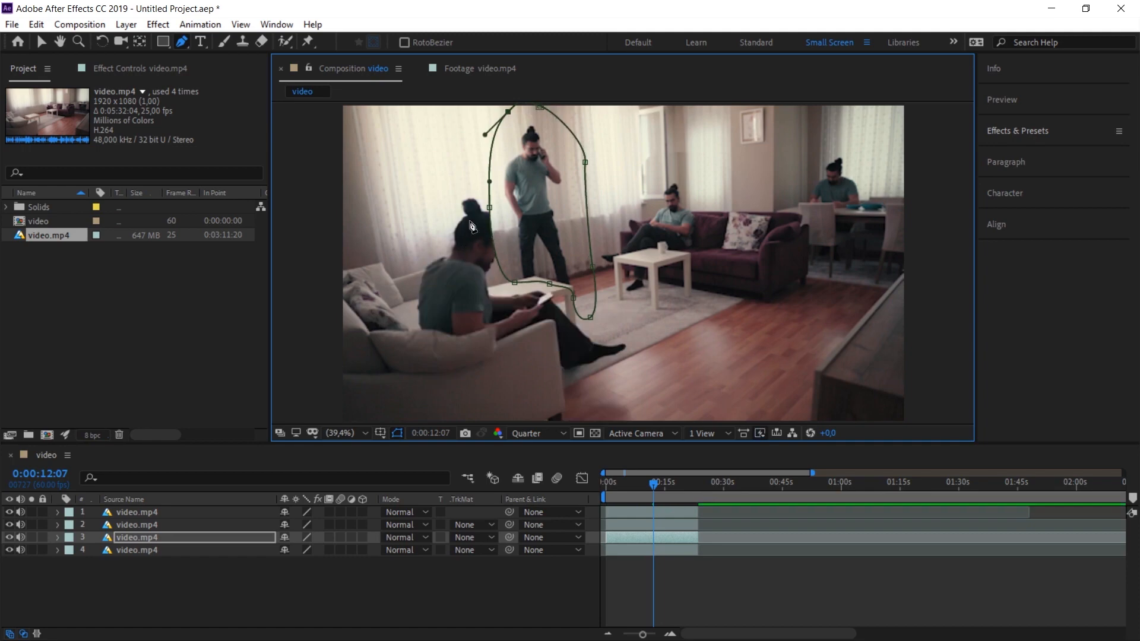
mouse_move(47, 54)
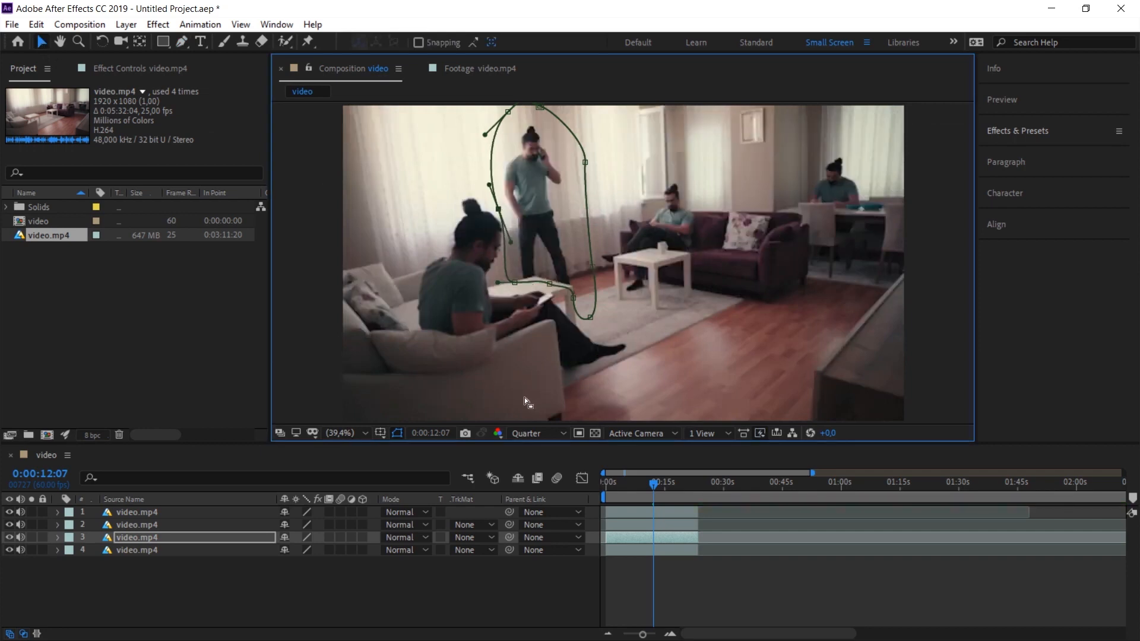
- Switch the Composition preview resolution to Full, then down to Third
left_click(531, 434)
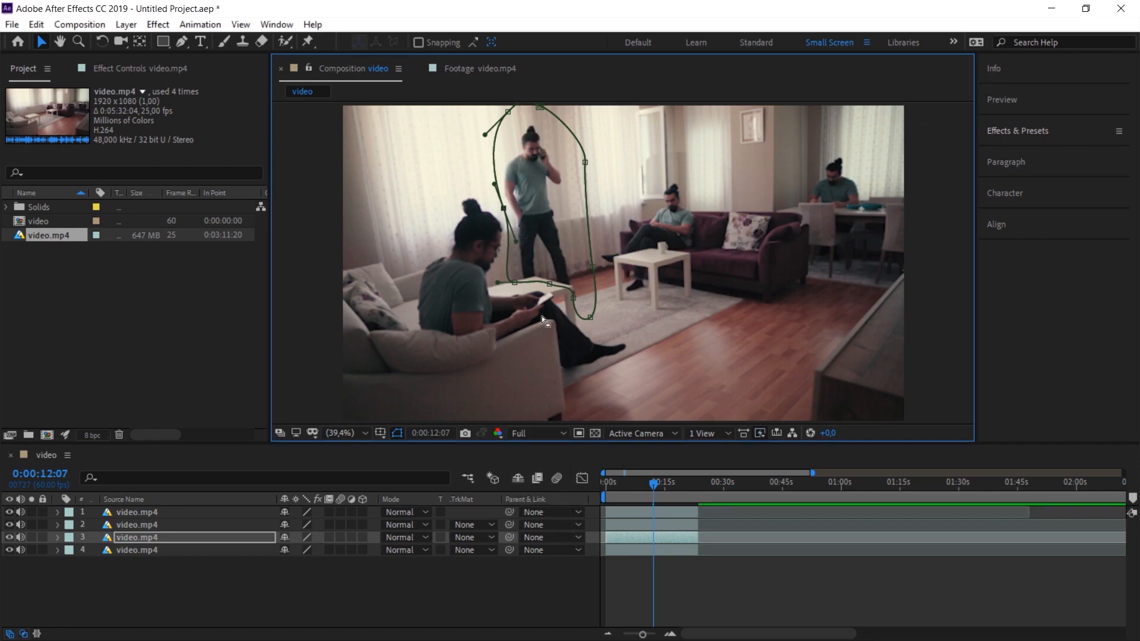
mouse_move(534, 299)
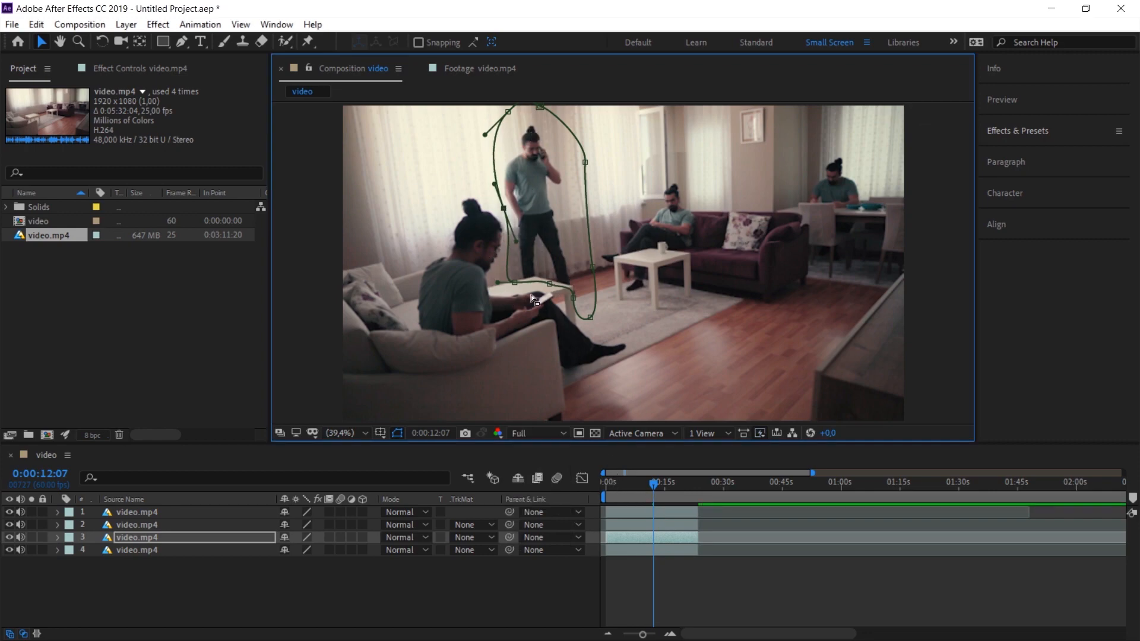
left_click(658, 482)
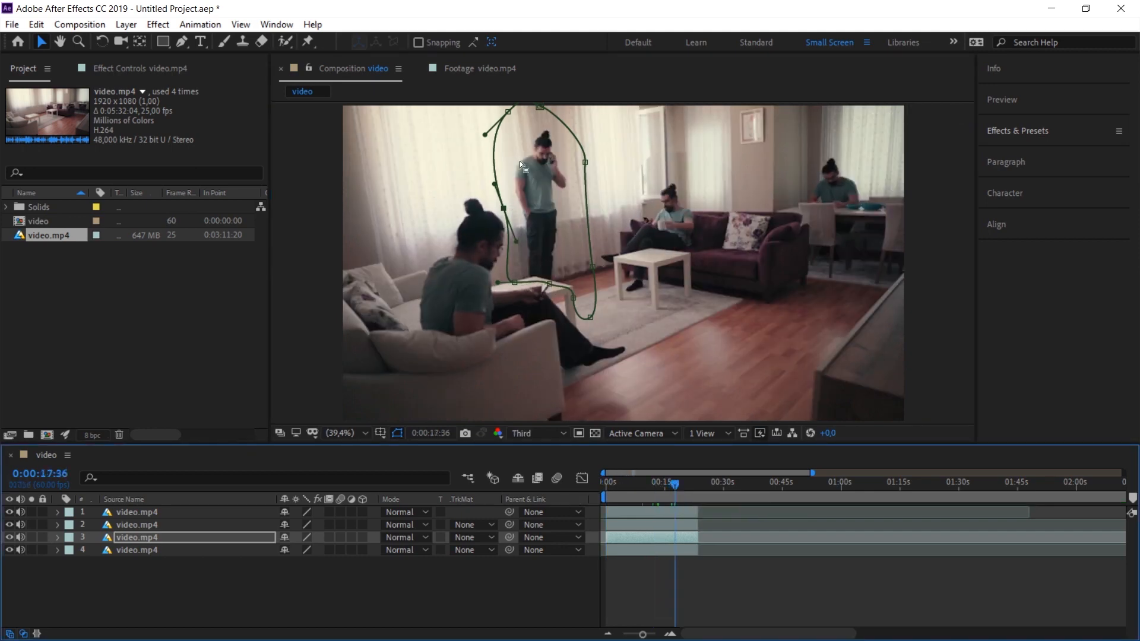
mouse_move(465, 263)
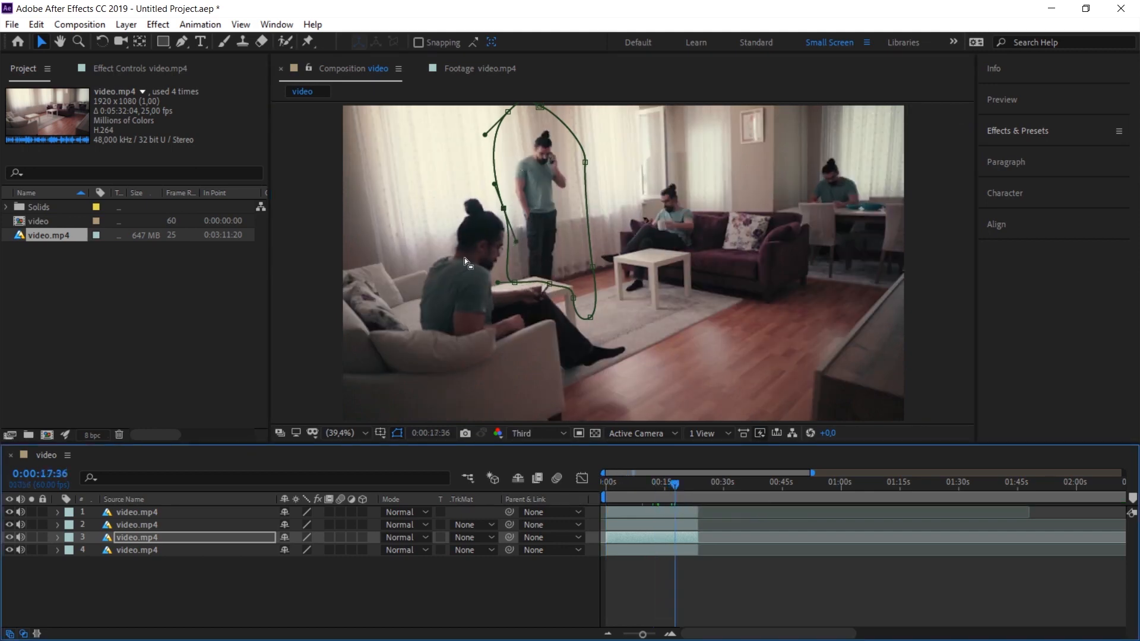
mouse_move(500, 222)
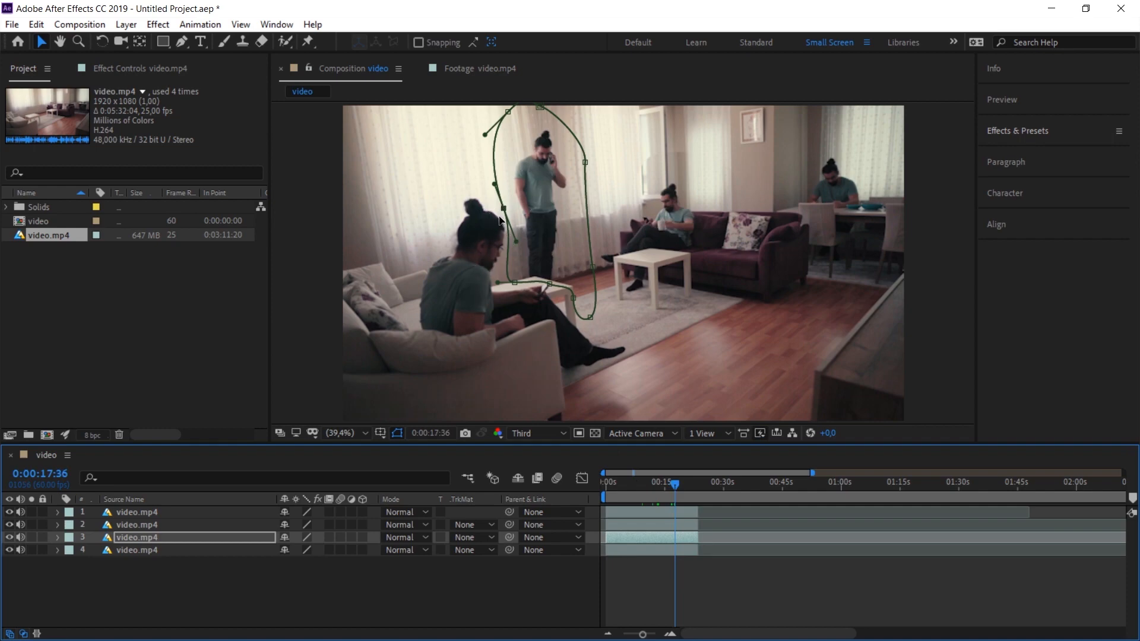
mouse_move(590, 303)
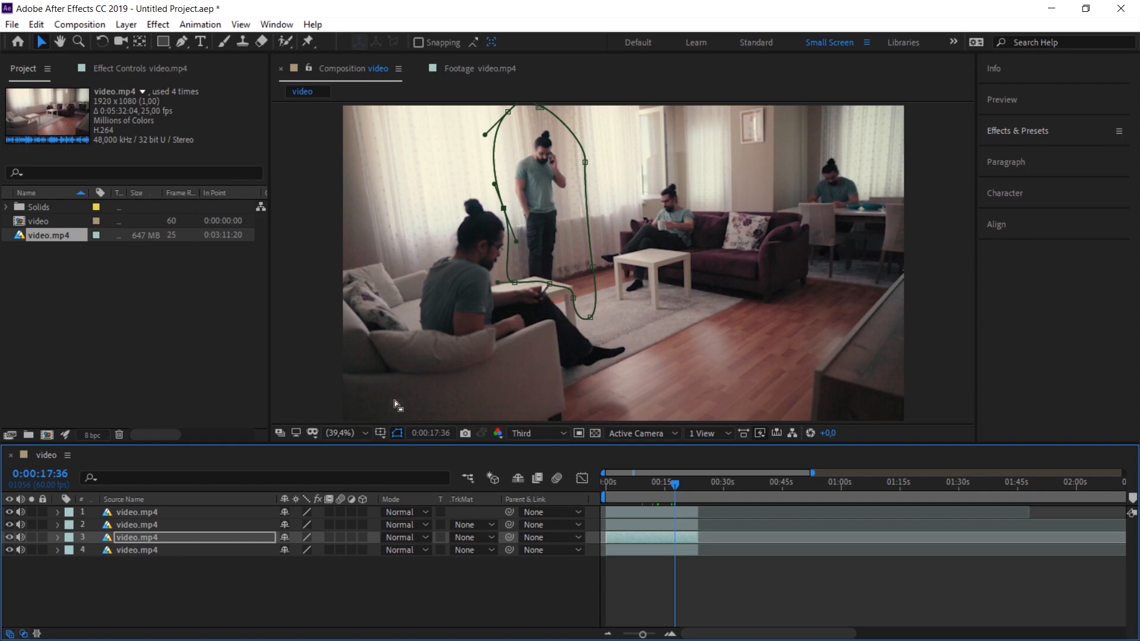
- Zoom the preview to 100% and tuck the third layer's mask along the table near the phone
left_click(340, 433)
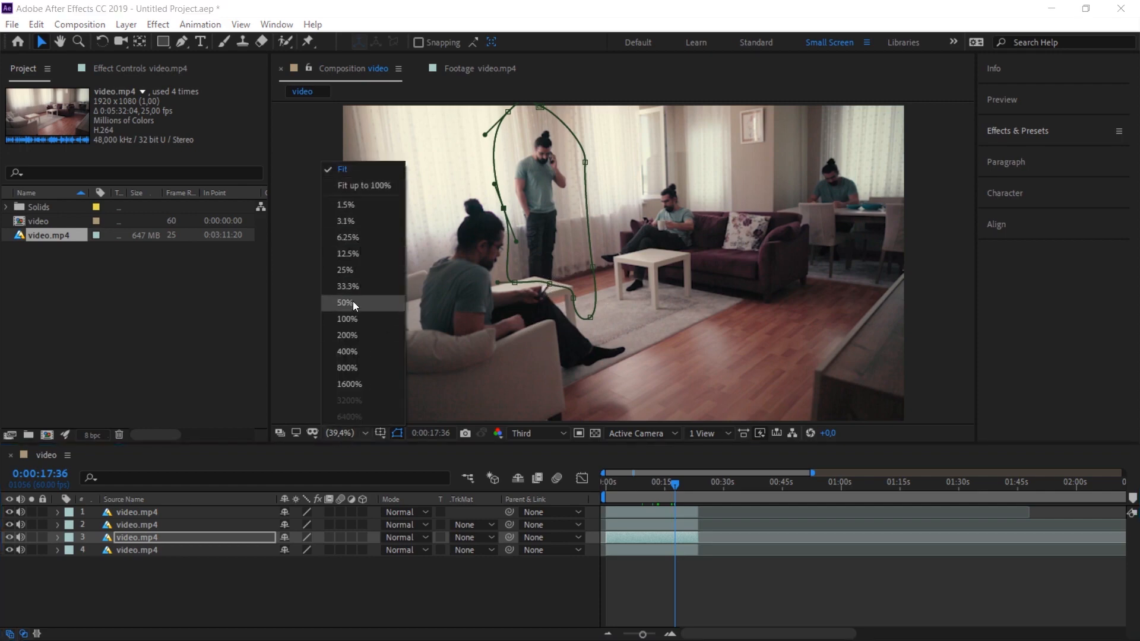
left_click(346, 318)
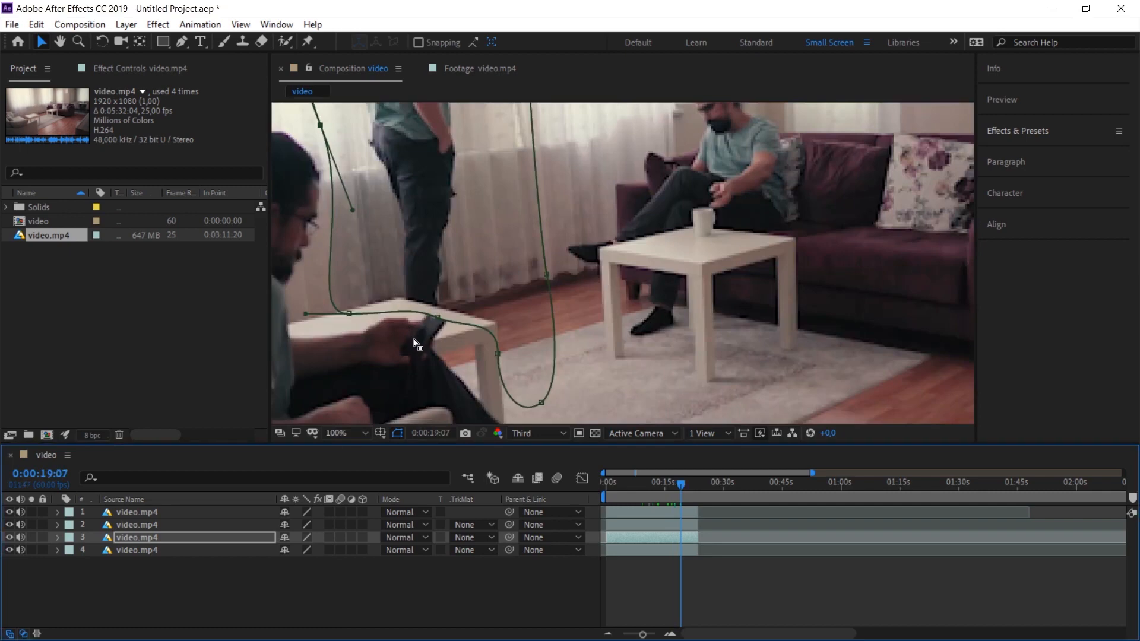
mouse_move(442, 322)
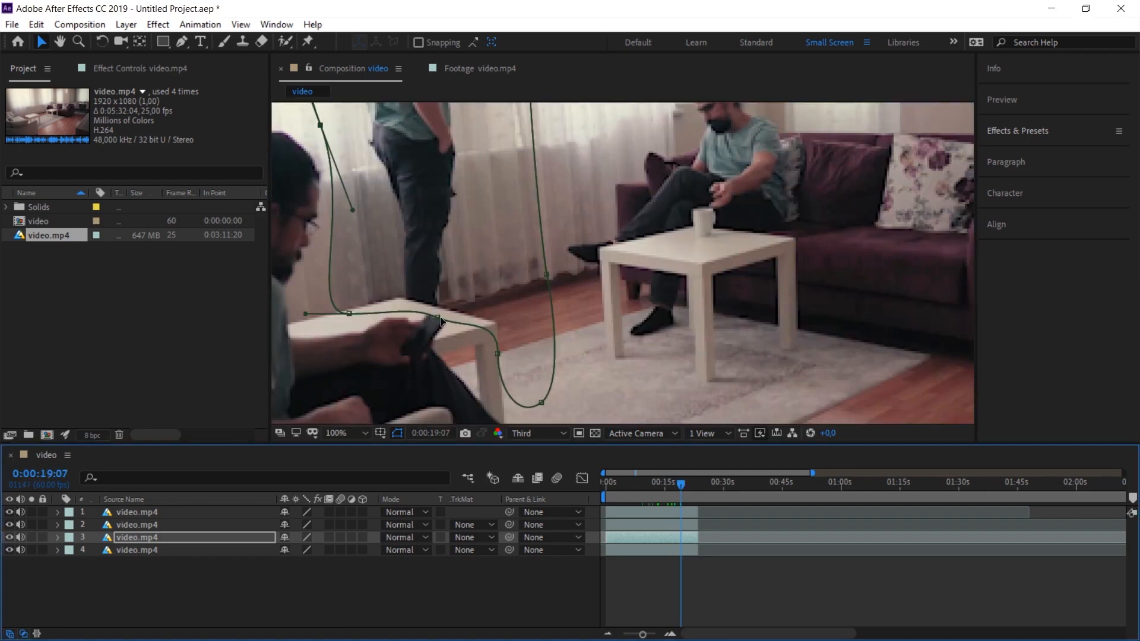
left_click_drag(439, 322, 451, 336)
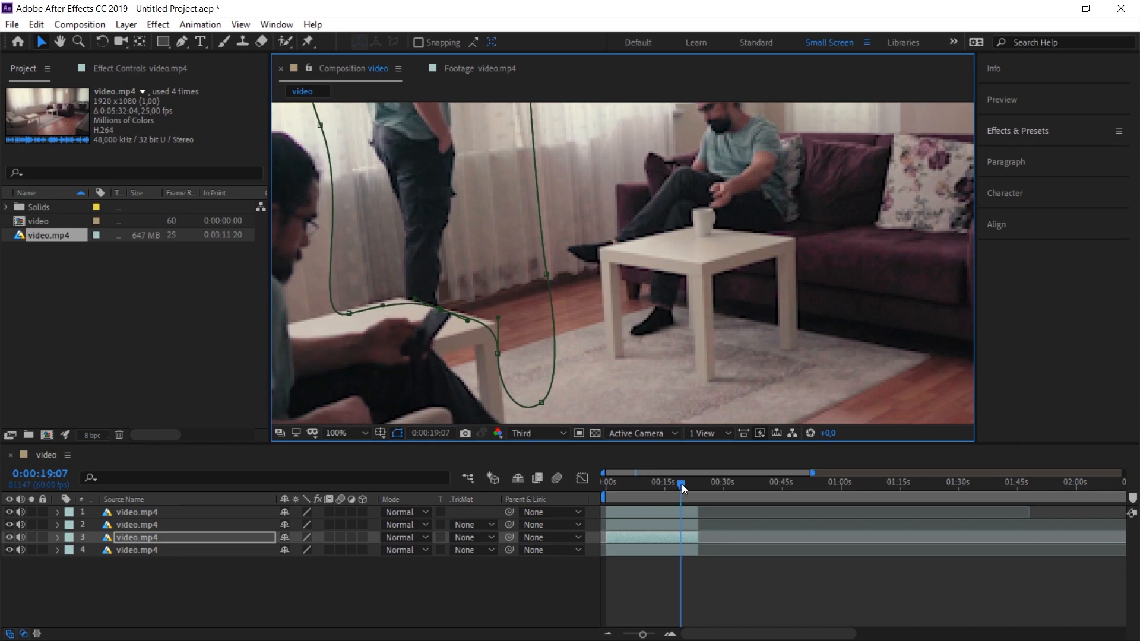
- Scrub Mask Feather on layers 2 and 3 to 20 pixels
left_click_drag(682, 483, 688, 483)
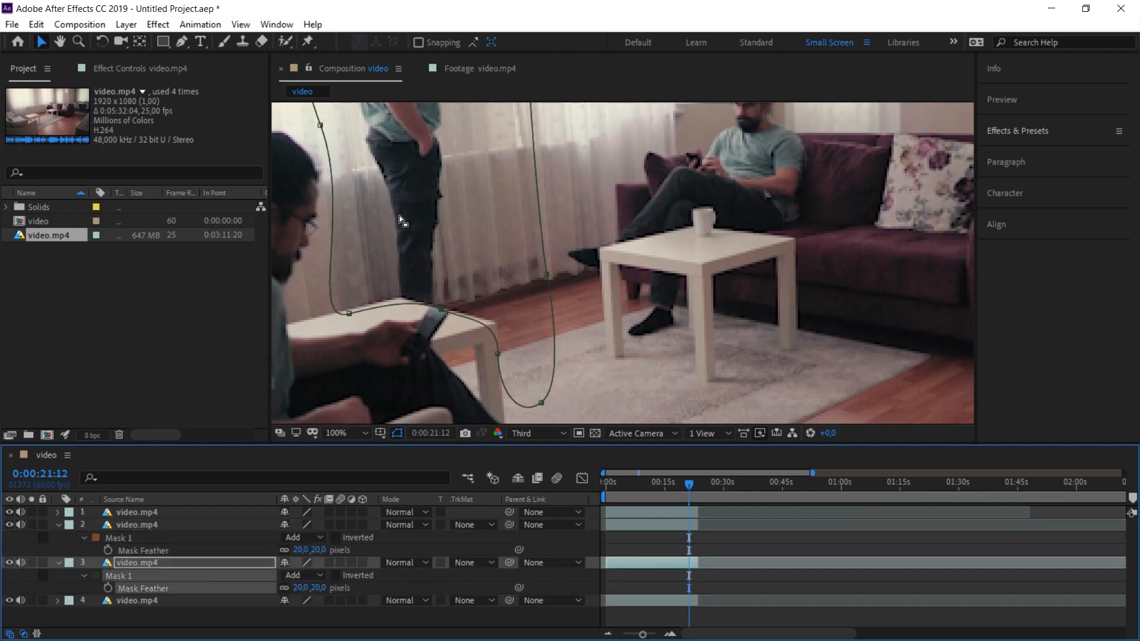
mouse_move(330, 442)
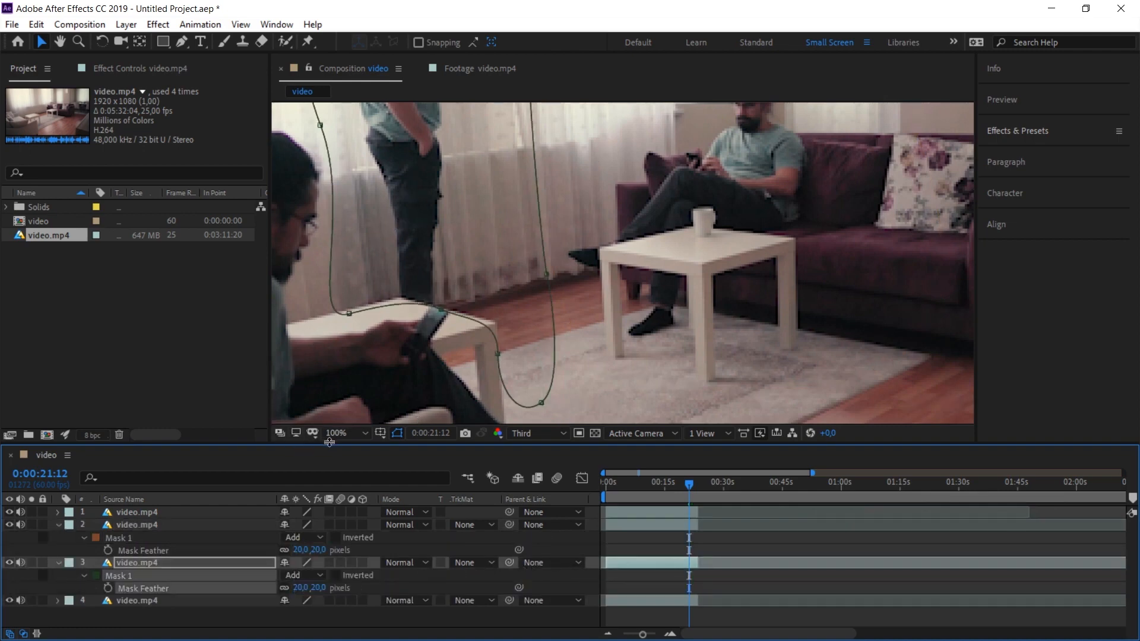